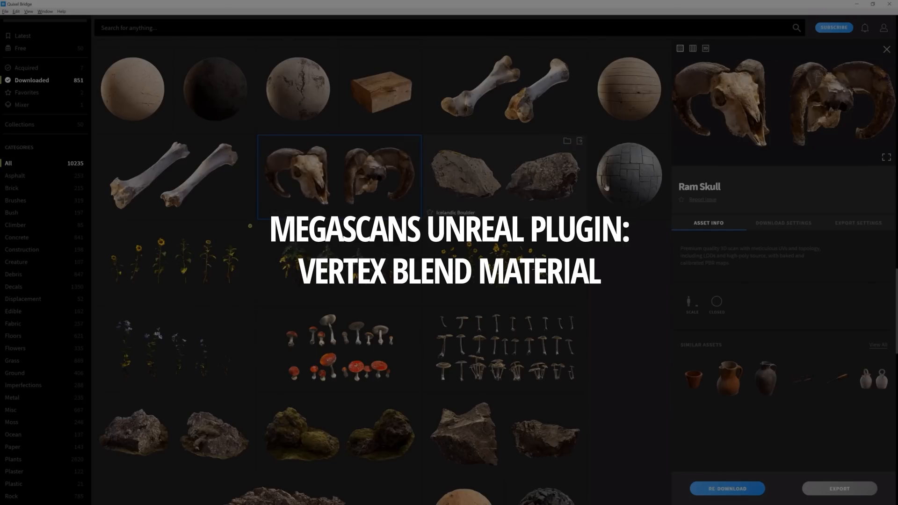
- Show the Ram Skull's export settings in Bridge and check the Export To option
left_click(859, 223)
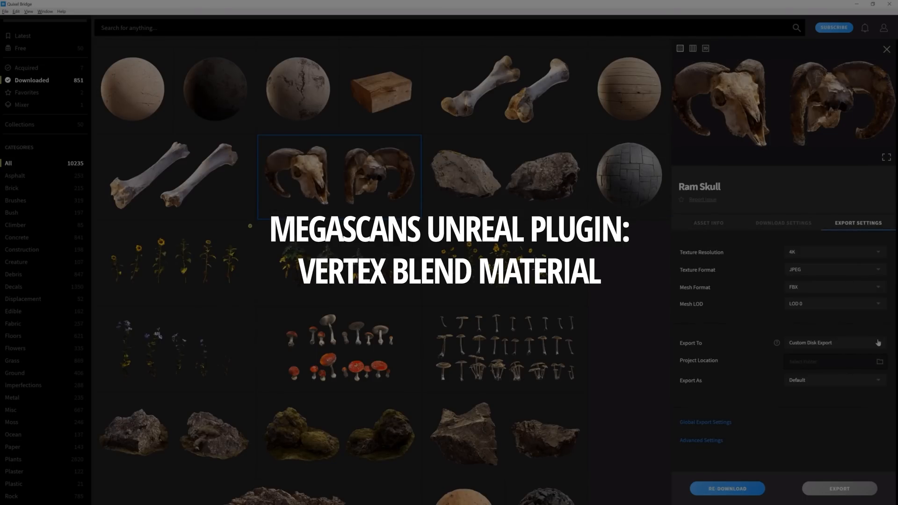
left_click(833, 342)
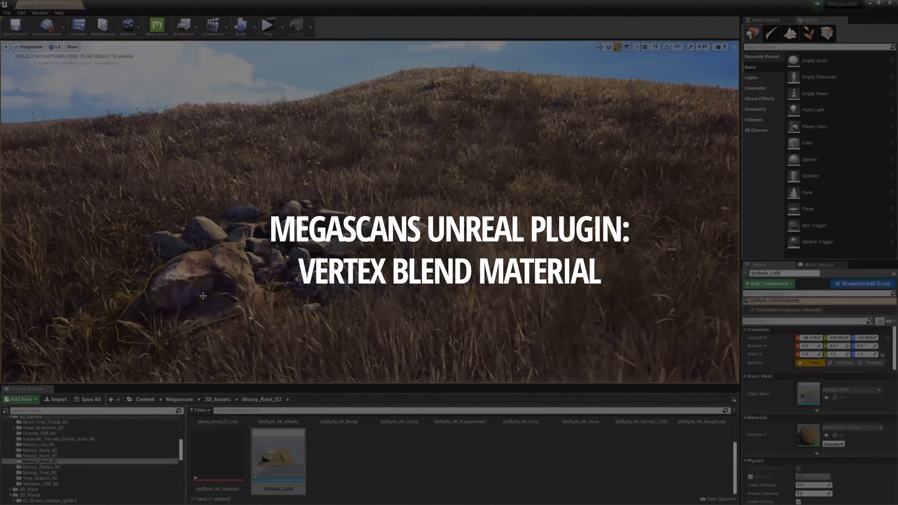
left_click_drag(204, 295, 198, 298)
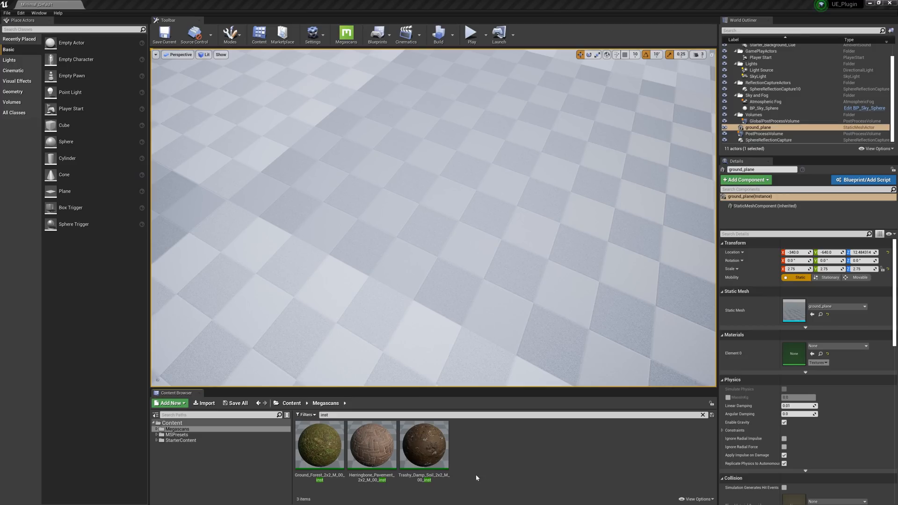
mouse_move(361, 493)
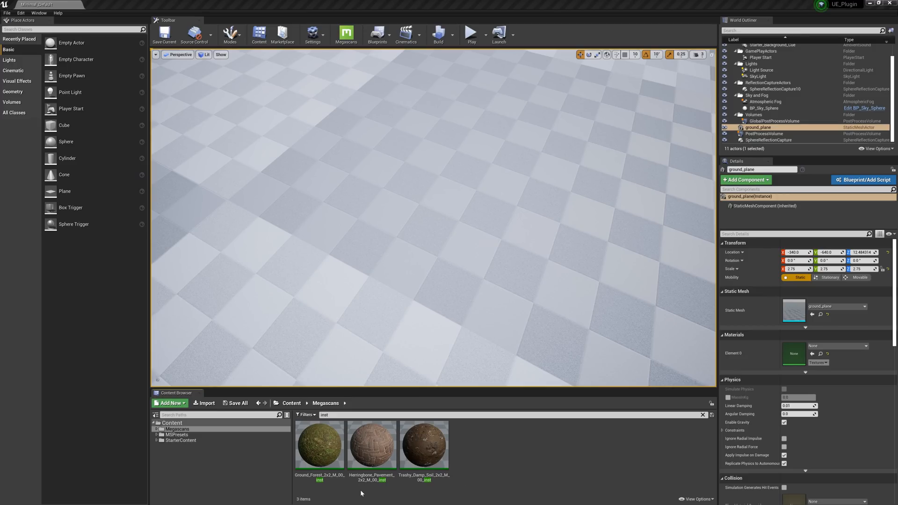
mouse_move(350, 492)
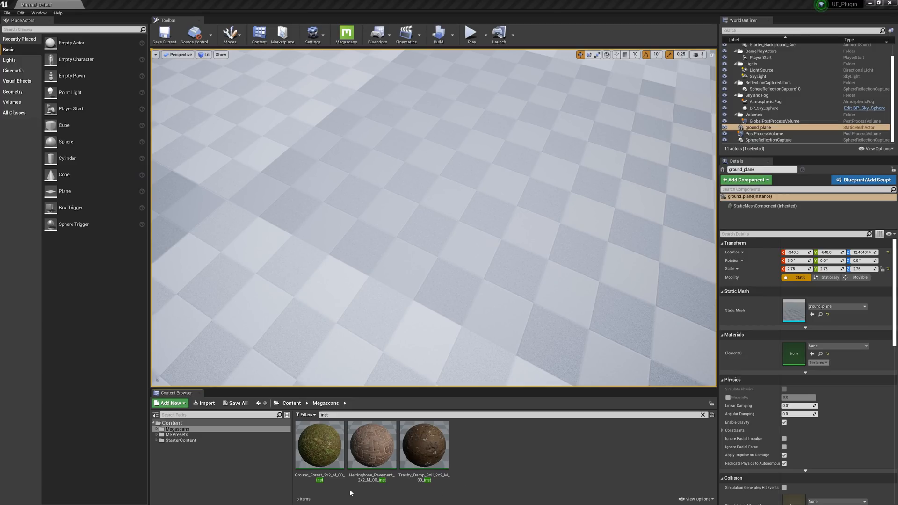
- Select Ground_Forest and shift-select the herringbone pavement and trashy damp soil instances
left_click(371, 445)
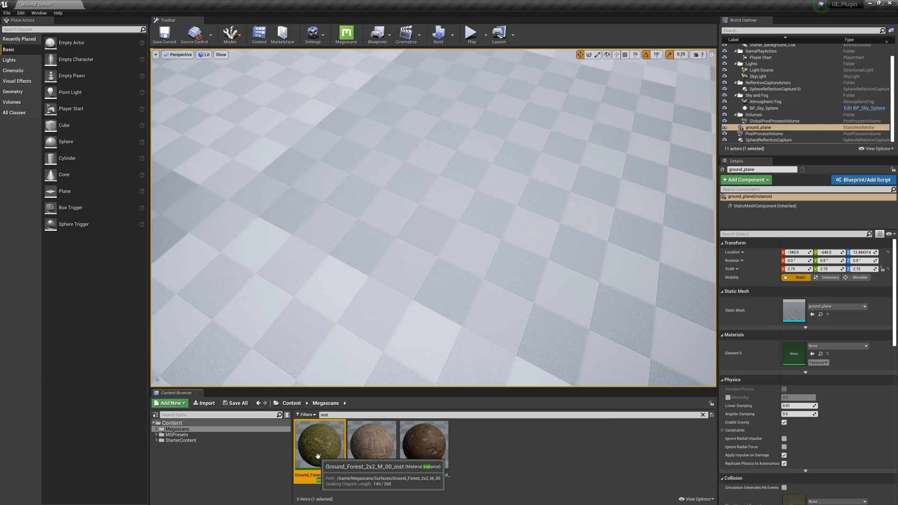
left_click(371, 441)
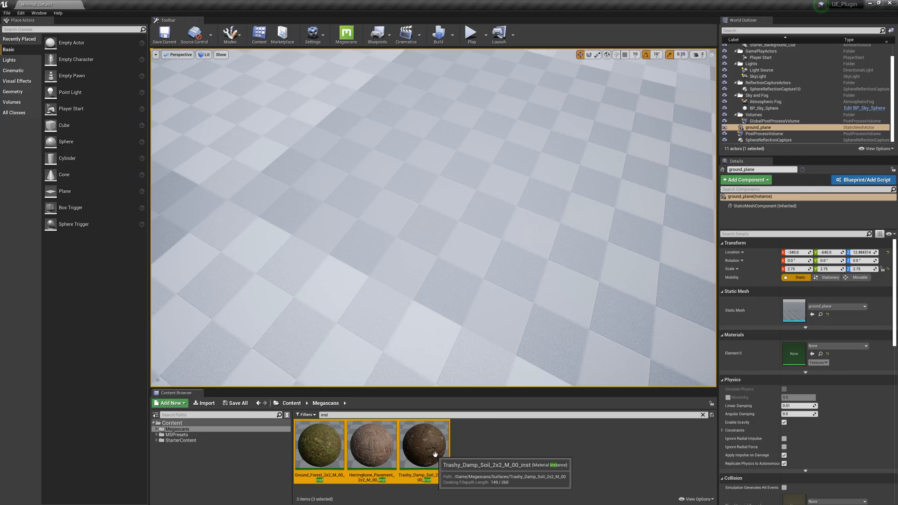
mouse_move(388, 258)
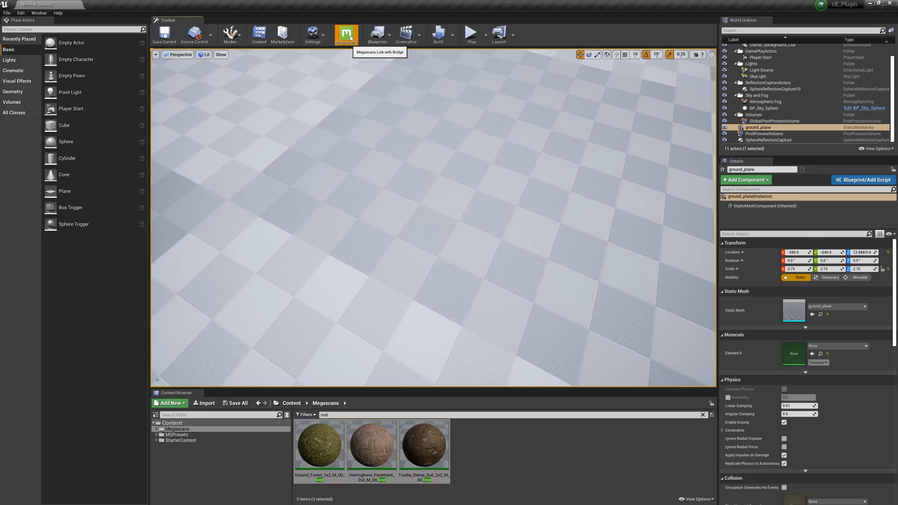
- Create a Megascans material blend named Ground from the three selected surfaces
left_click(346, 34)
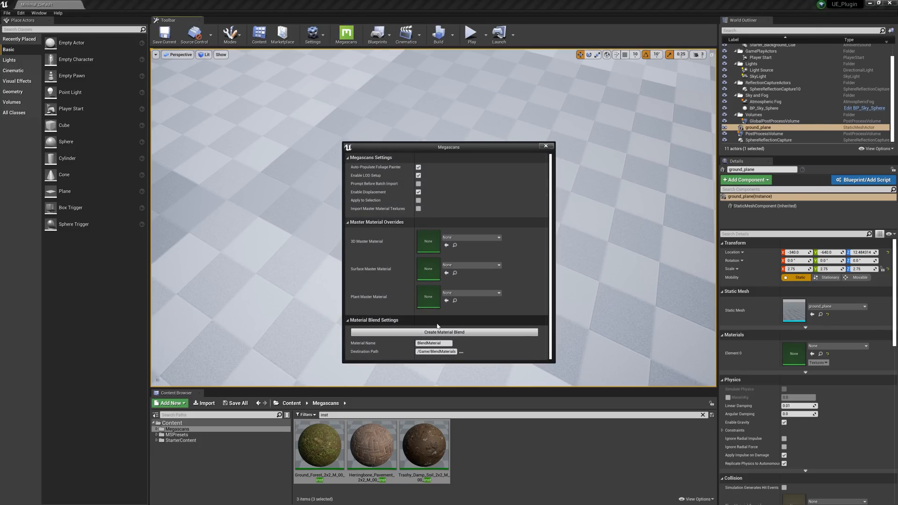
type("Ground")
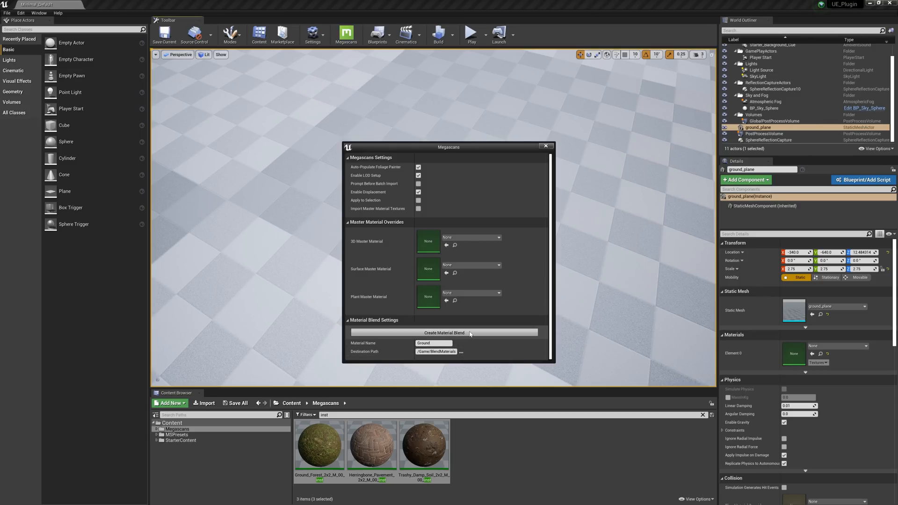
left_click(444, 332)
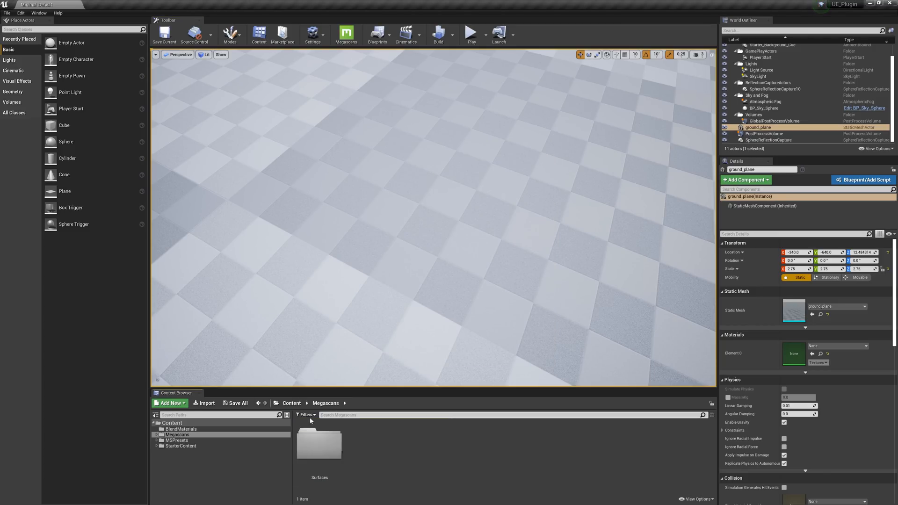
- Open the BlendMaterials folder in the Content Browser source tree
left_click(180, 428)
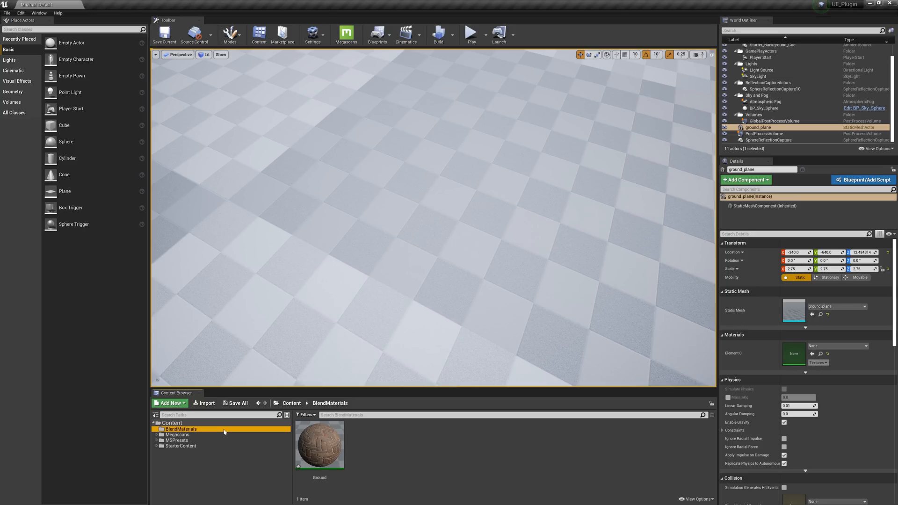
mouse_move(320, 443)
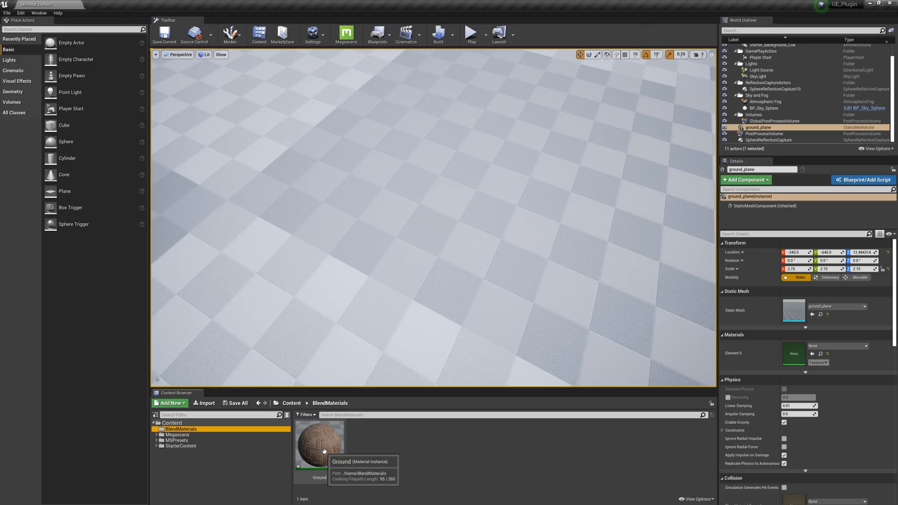
- Open the Ground material instance and scroll through its base, middle, top and puddle parameter groups
double_click(321, 444)
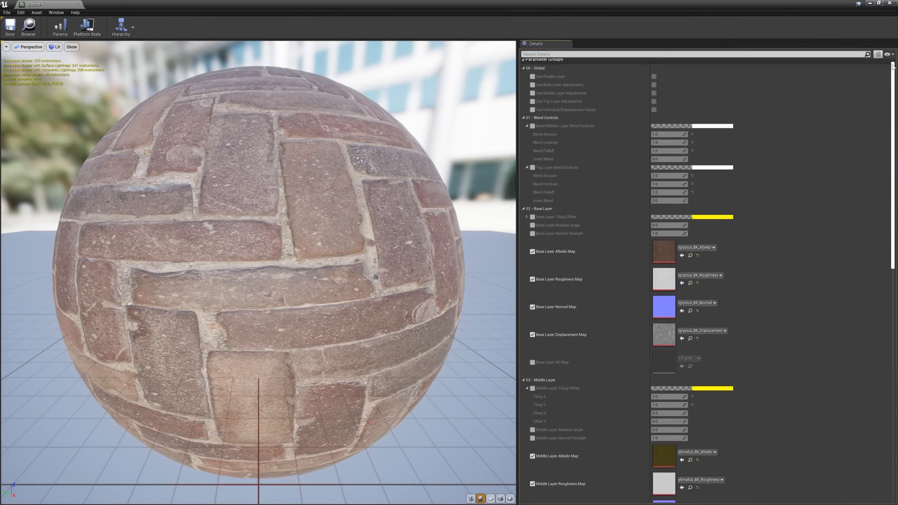
scroll("down", 3)
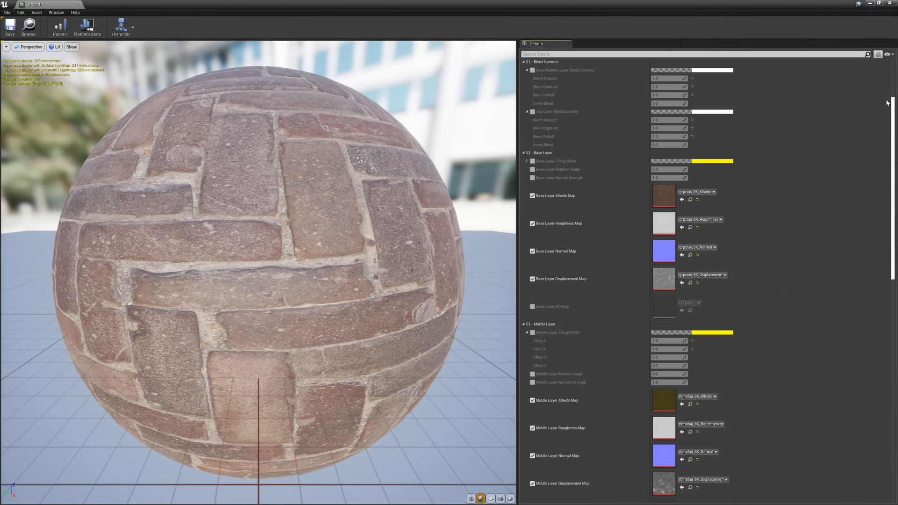
scroll("down", 3)
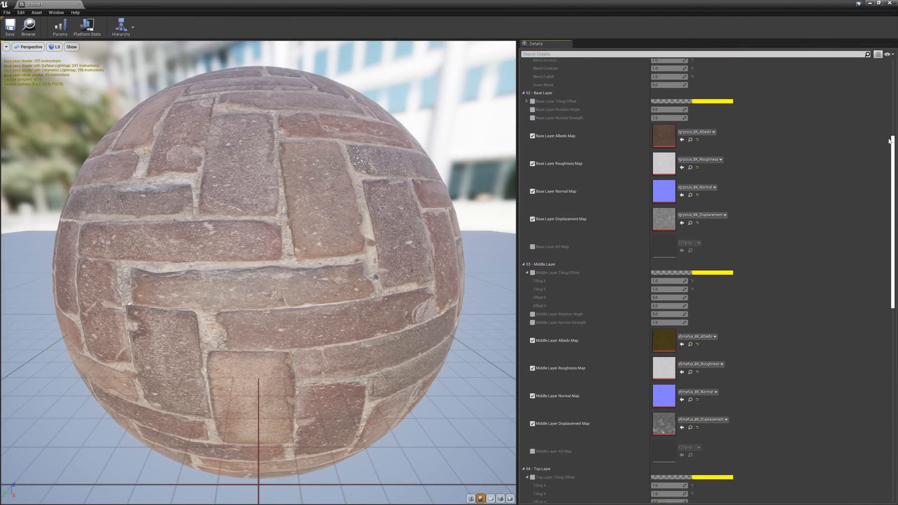
scroll("down", 3)
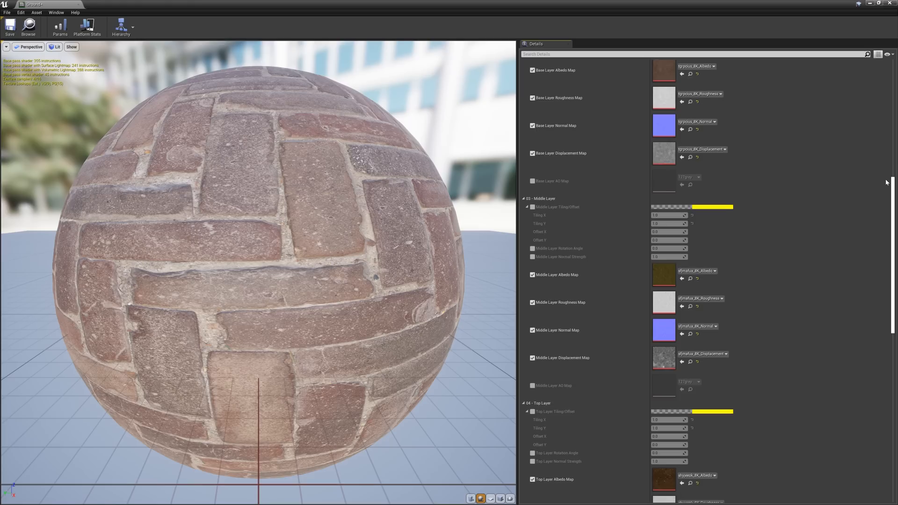
scroll("down", 3)
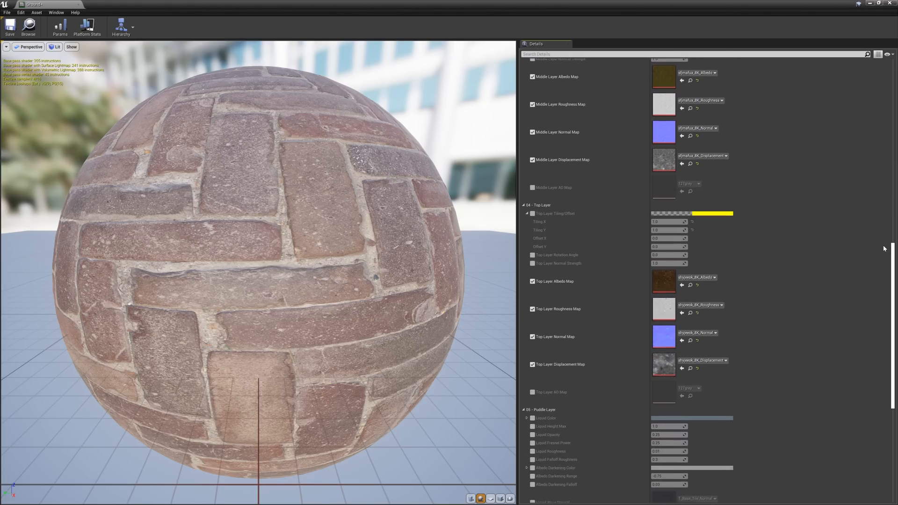
scroll("down", 3)
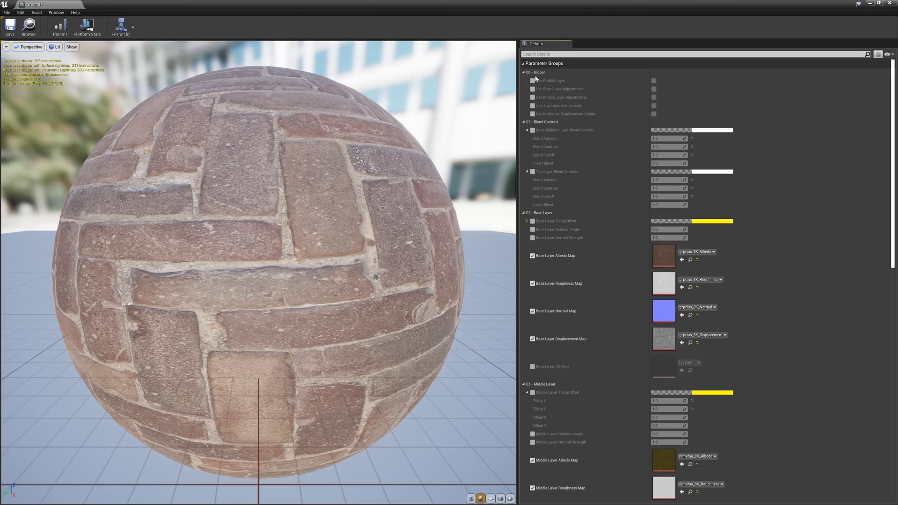
mouse_move(565, 81)
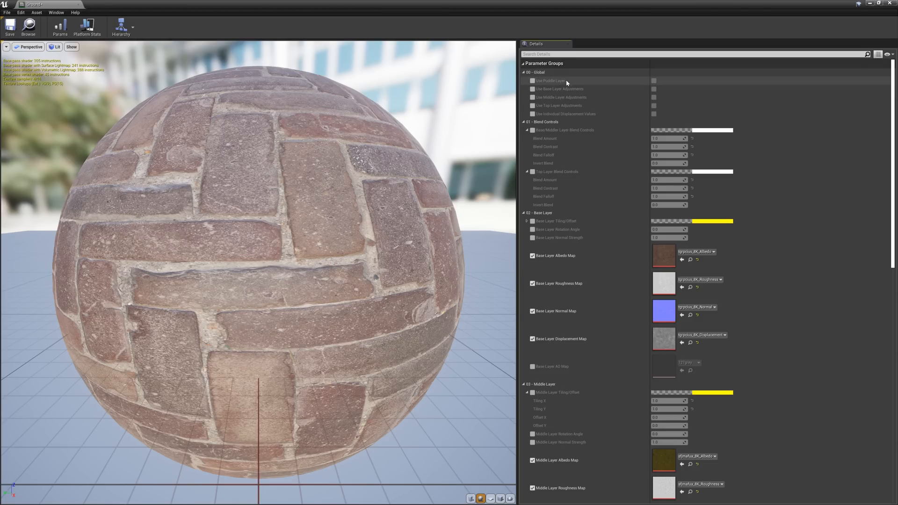
mouse_move(566, 85)
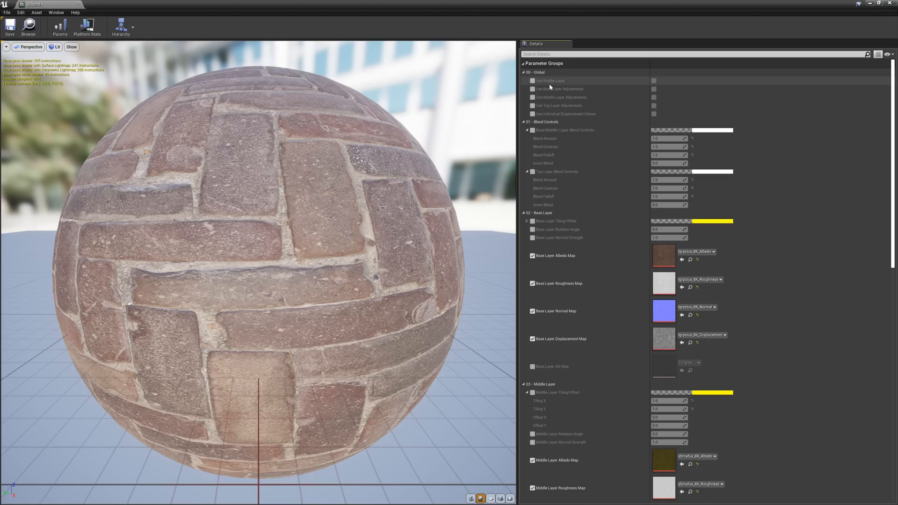
- Override and enable the puddle layer setting in the Ground instance
left_click(532, 81)
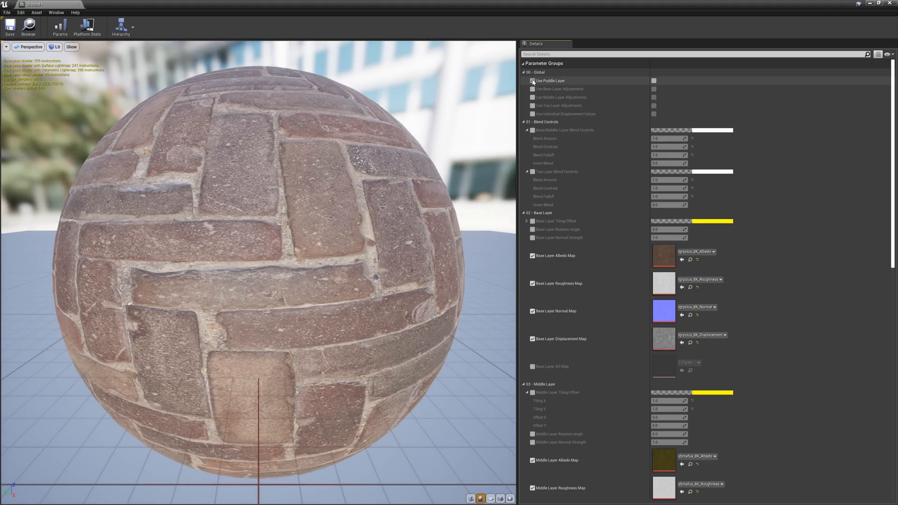
left_click(532, 80)
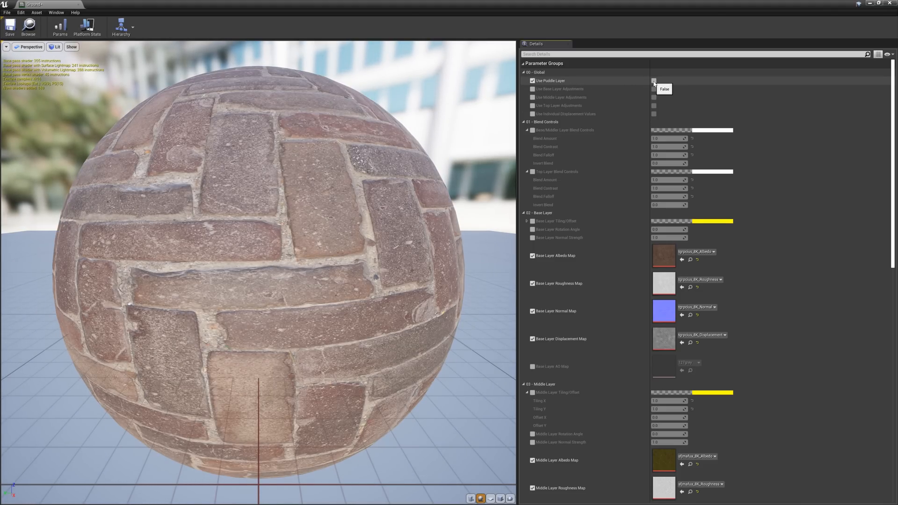
left_click(653, 80)
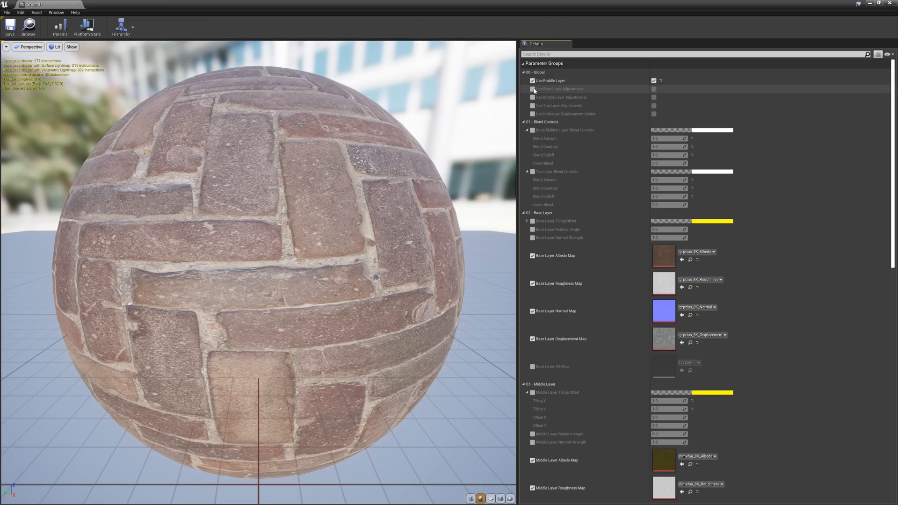
- Tick Use Base Layer Adjustments under 00 - Global and toggle a further checkbox
left_click(532, 89)
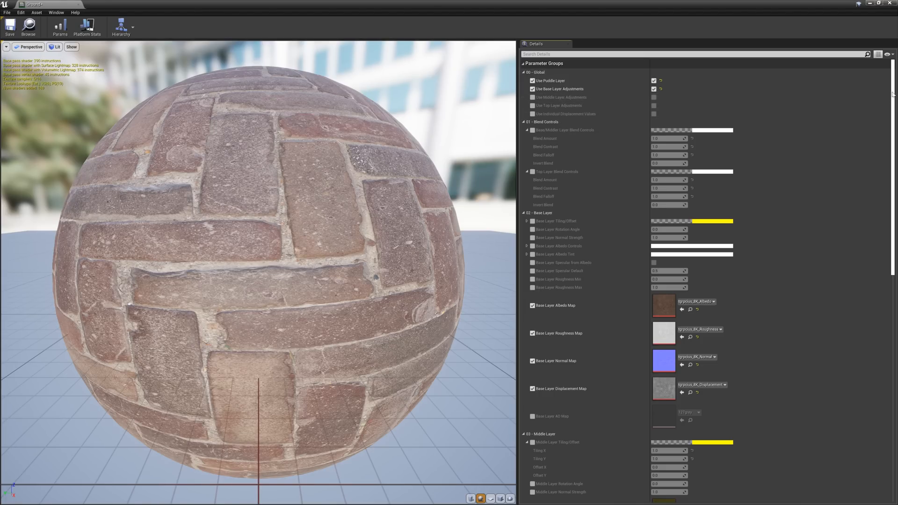
scroll("down", 3)
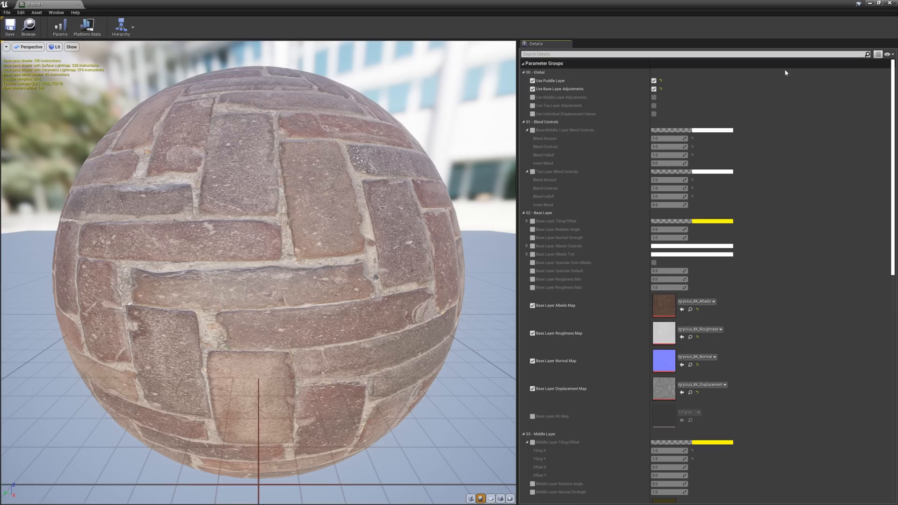
left_click(532, 114)
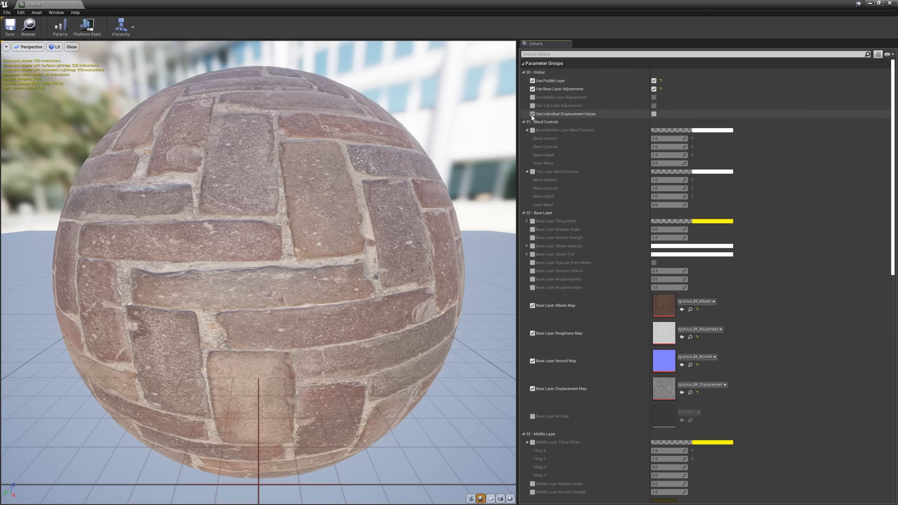
left_click(532, 113)
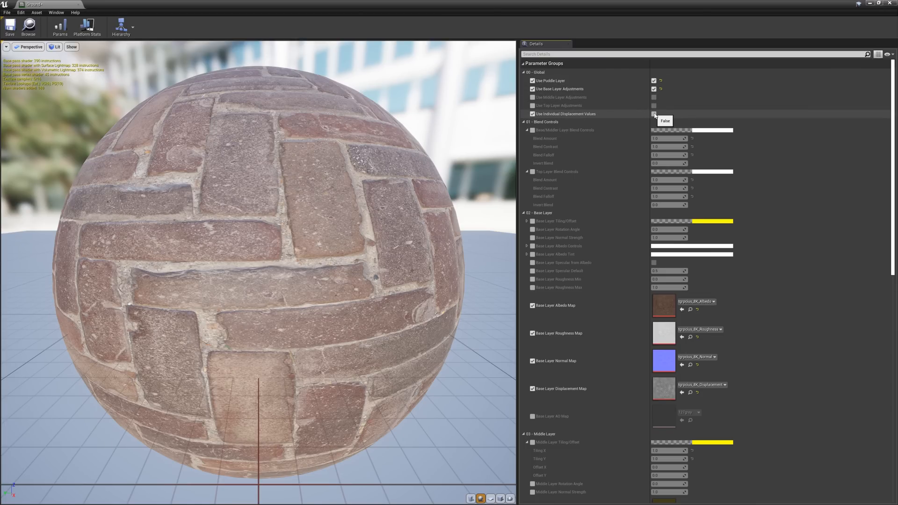
scroll("down", 3)
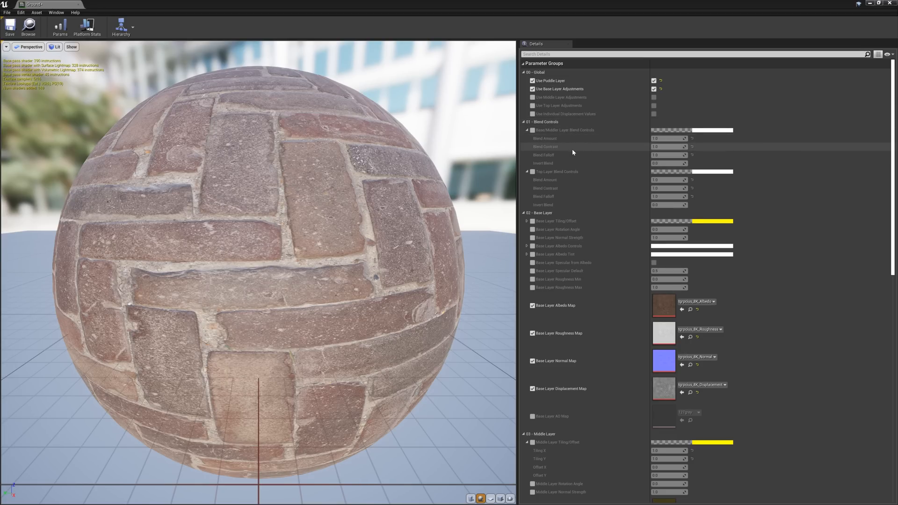
mouse_move(573, 161)
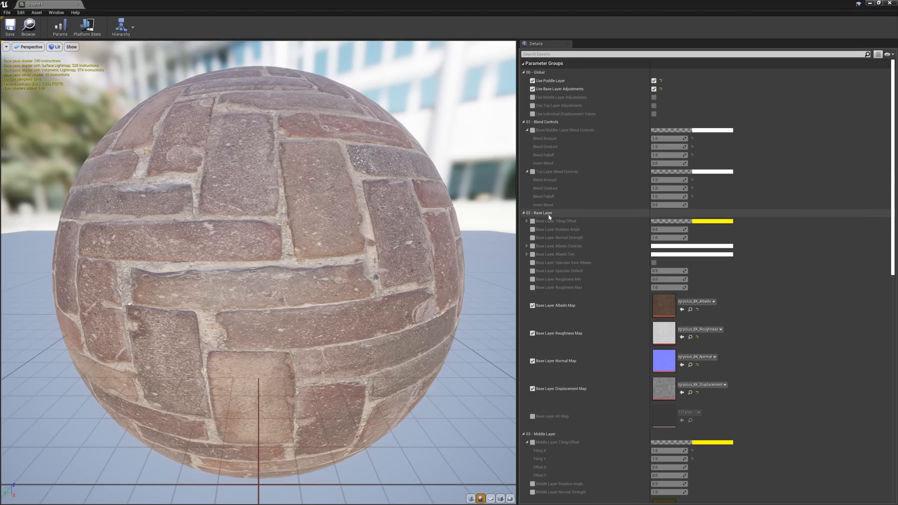
mouse_move(549, 217)
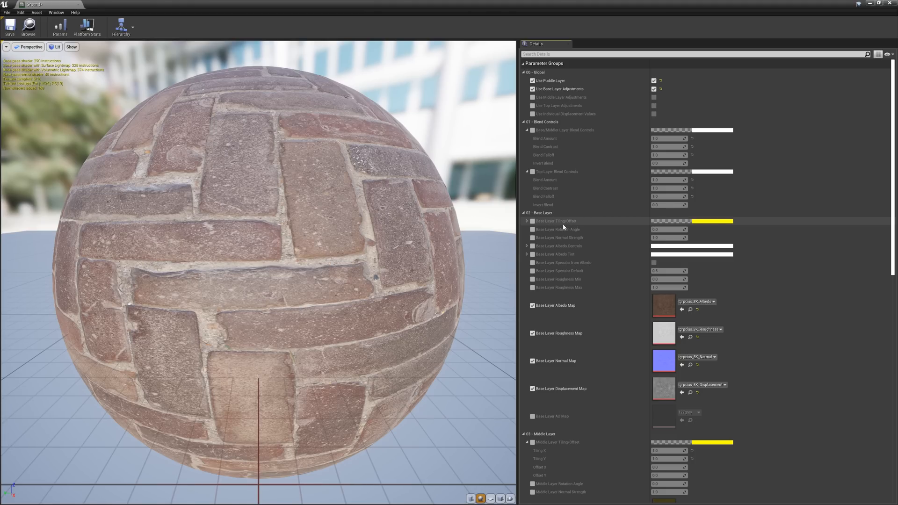
- Enable Base Layer Tiling/Offset, Rotation Angle and Normal Strength overrides
left_click(526, 223)
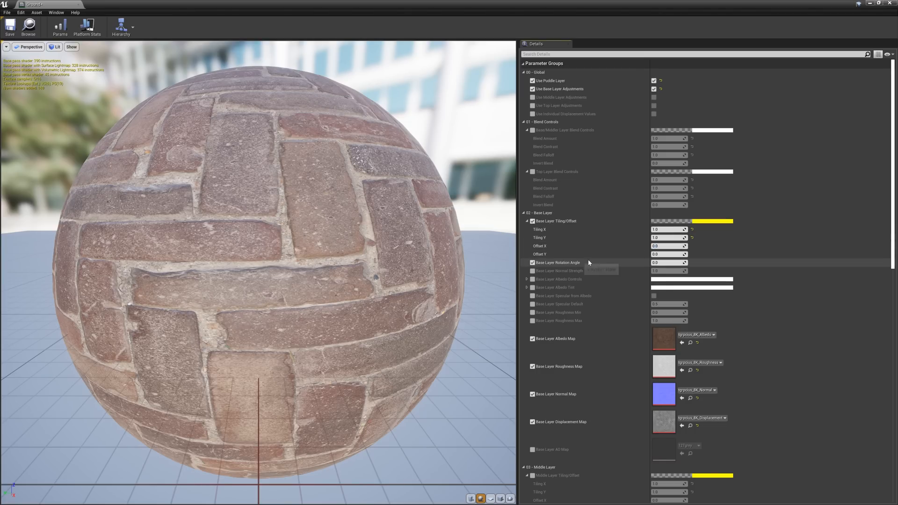
left_click_drag(668, 263, 675, 262)
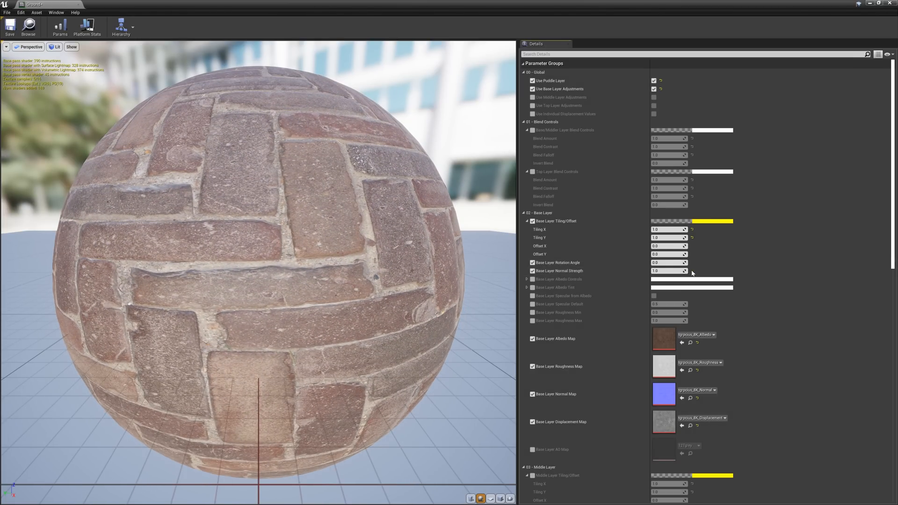
mouse_move(632, 280)
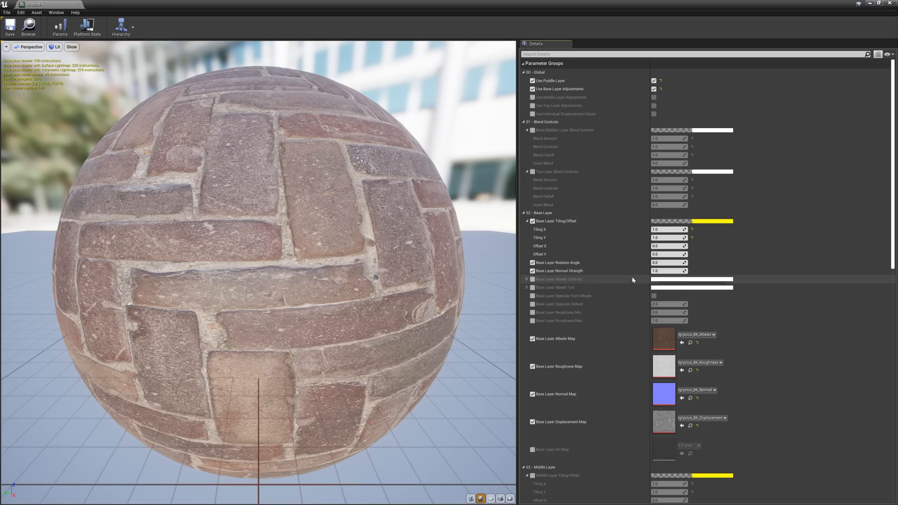
mouse_move(593, 283)
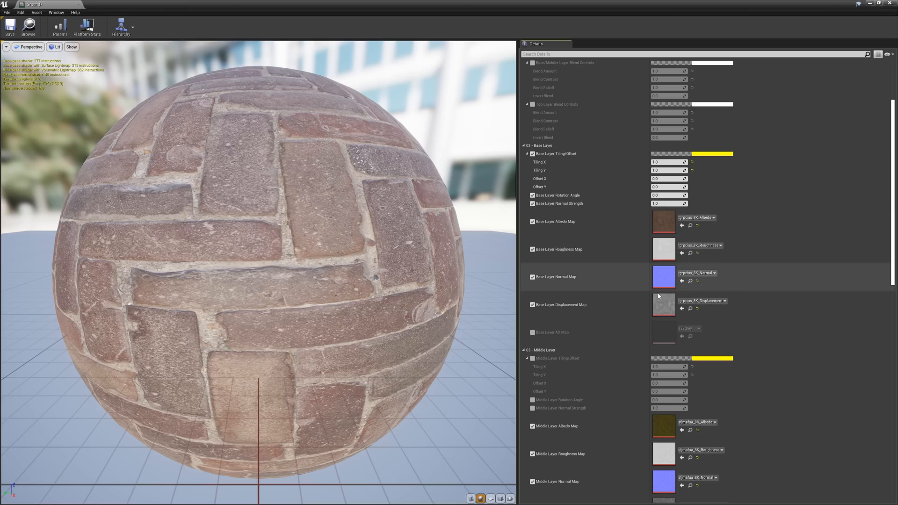
left_click(662, 304)
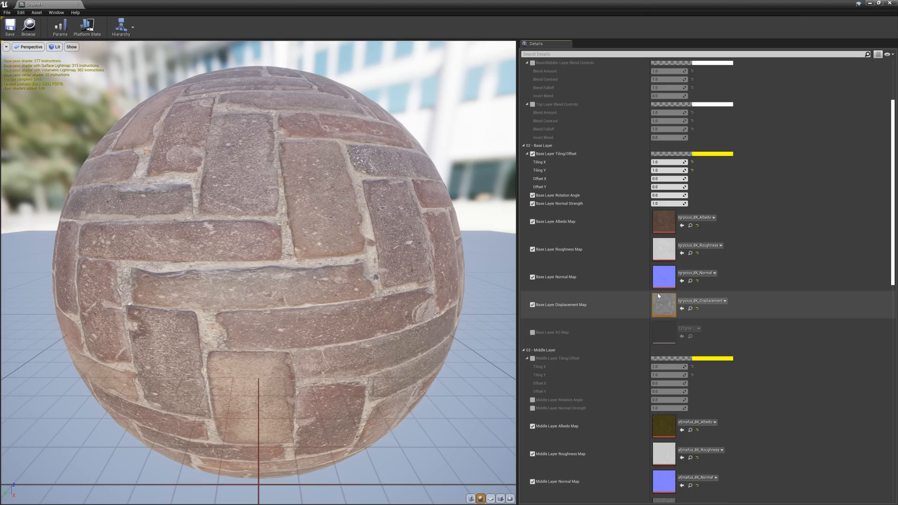
scroll("down", 3)
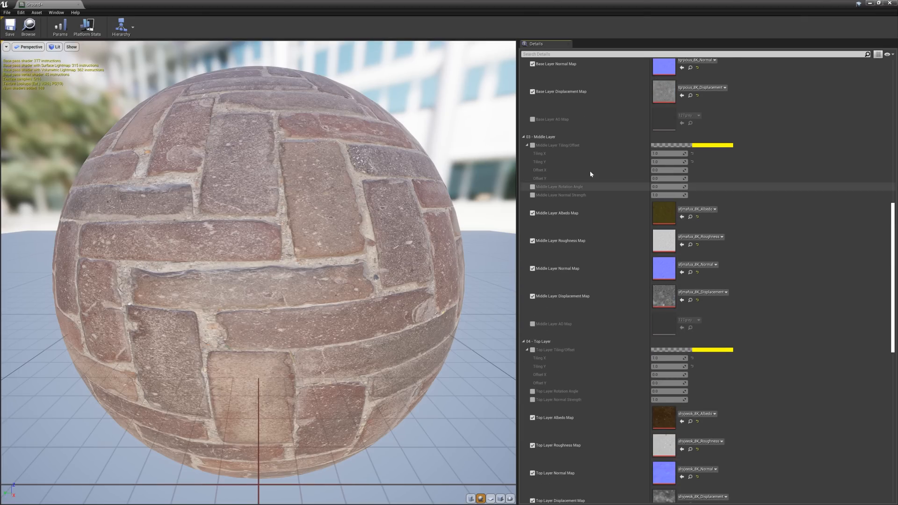
scroll("down", 3)
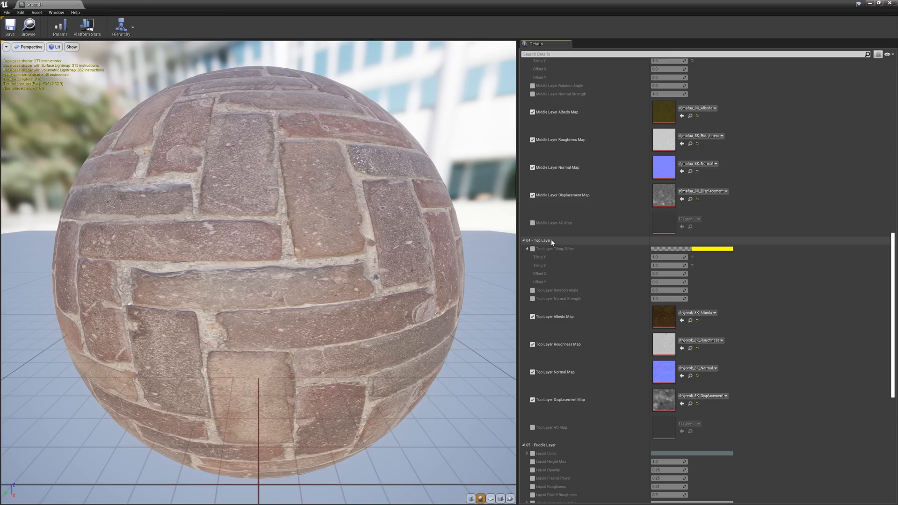
scroll("down", 3)
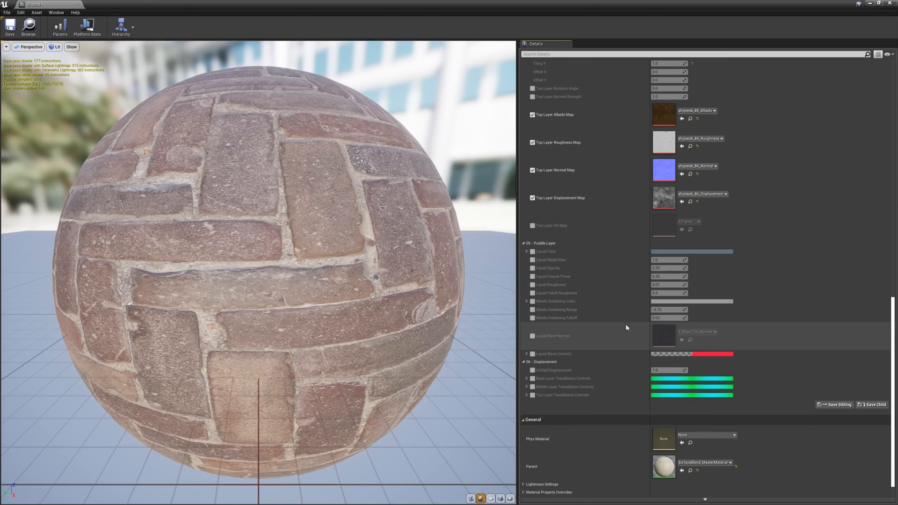
mouse_move(609, 263)
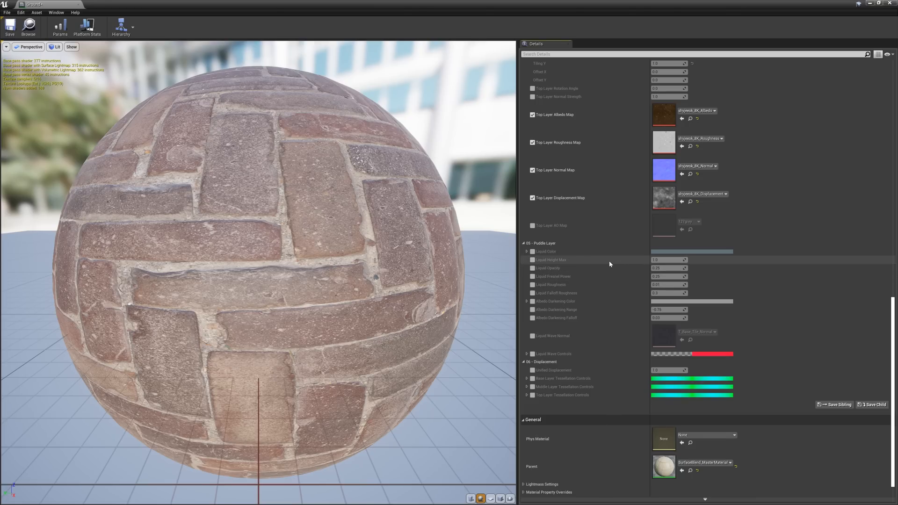
mouse_move(604, 263)
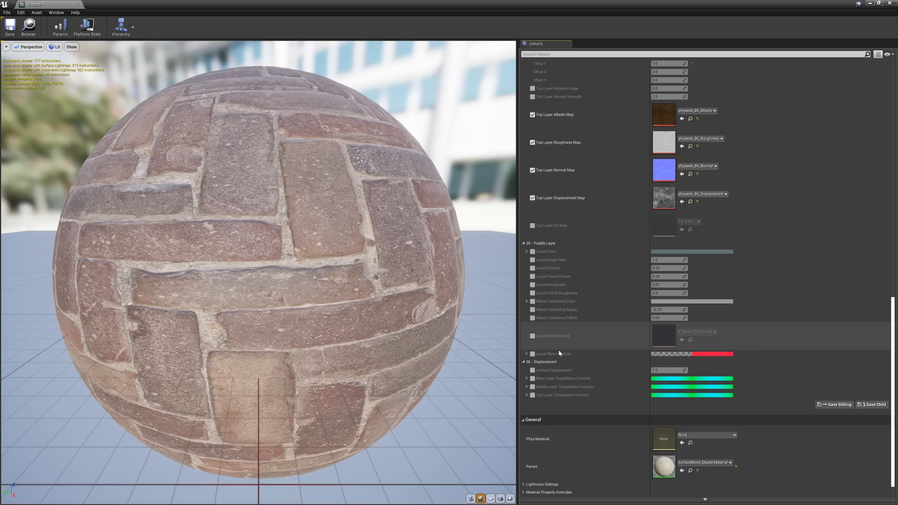
mouse_move(559, 353)
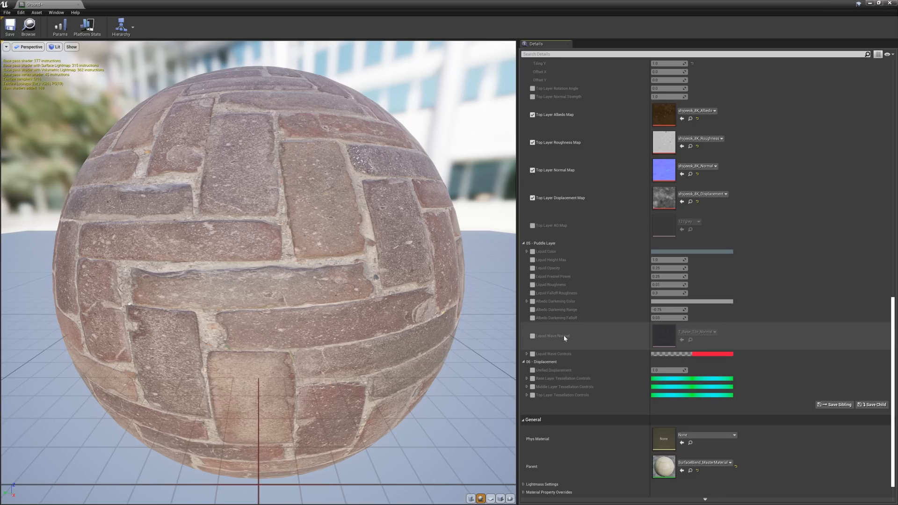
mouse_move(578, 326)
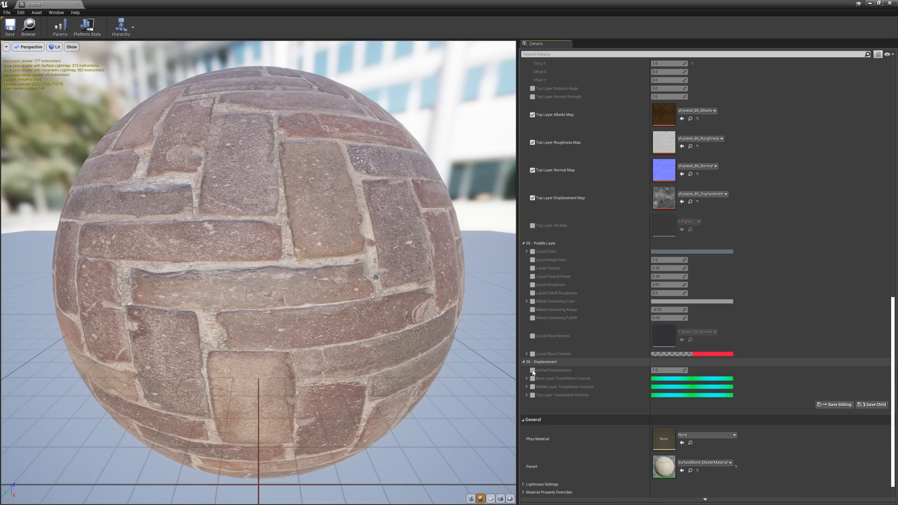
- Tick Unified Displacement in the 06 - Displacement group
left_click(532, 369)
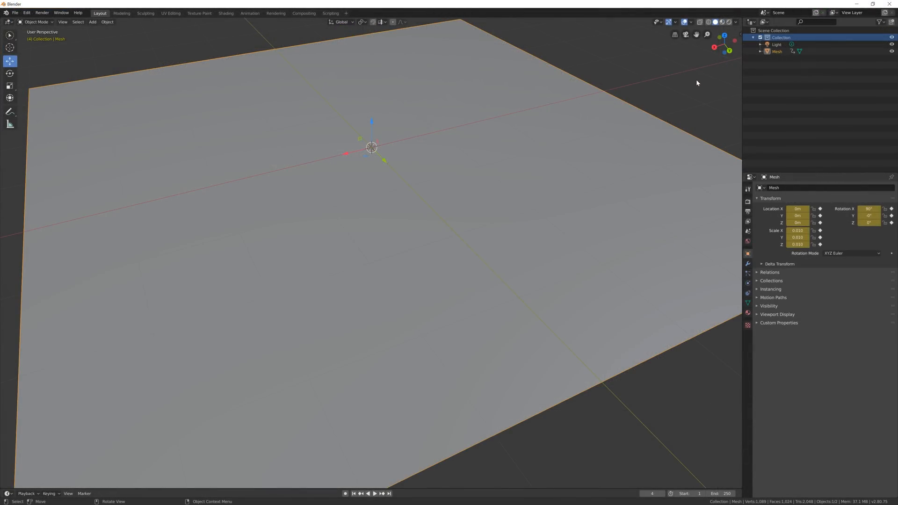
mouse_move(702, 72)
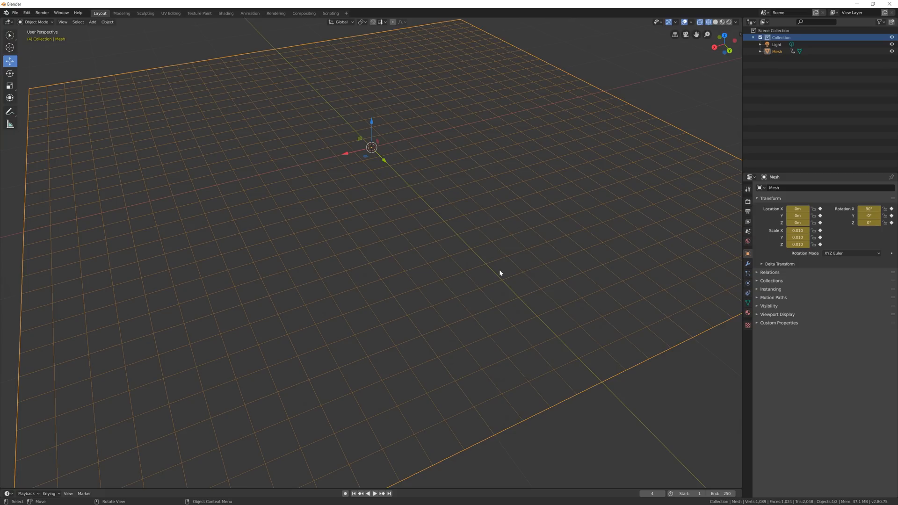
mouse_move(602, 219)
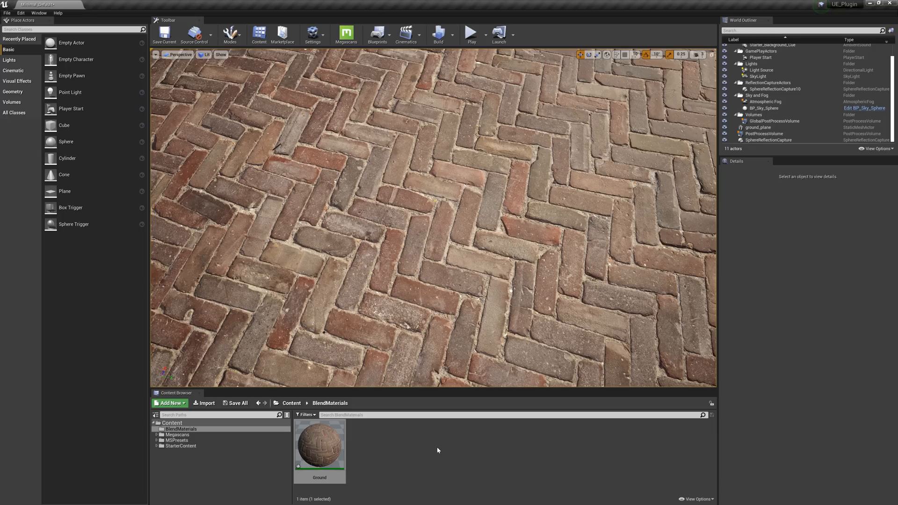
mouse_move(391, 334)
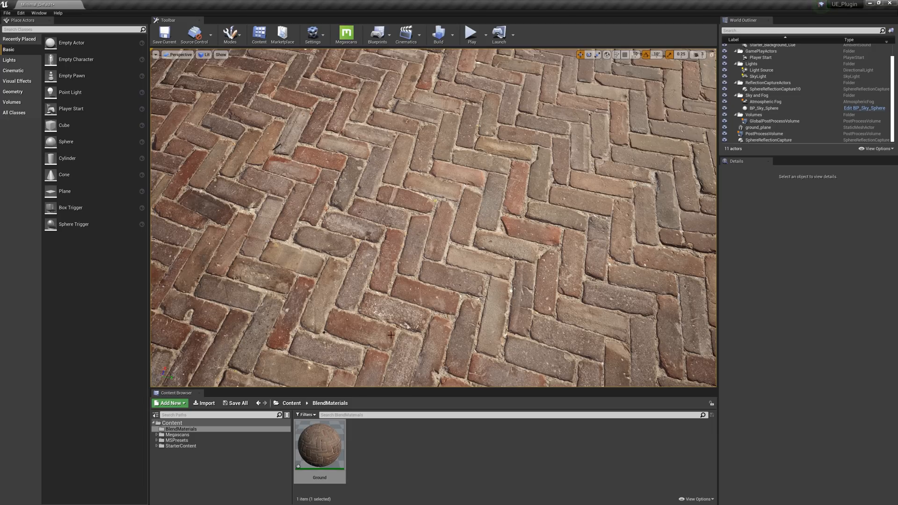
- Switch to Mesh Paint mode and select ground_plane for painting
left_click(230, 34)
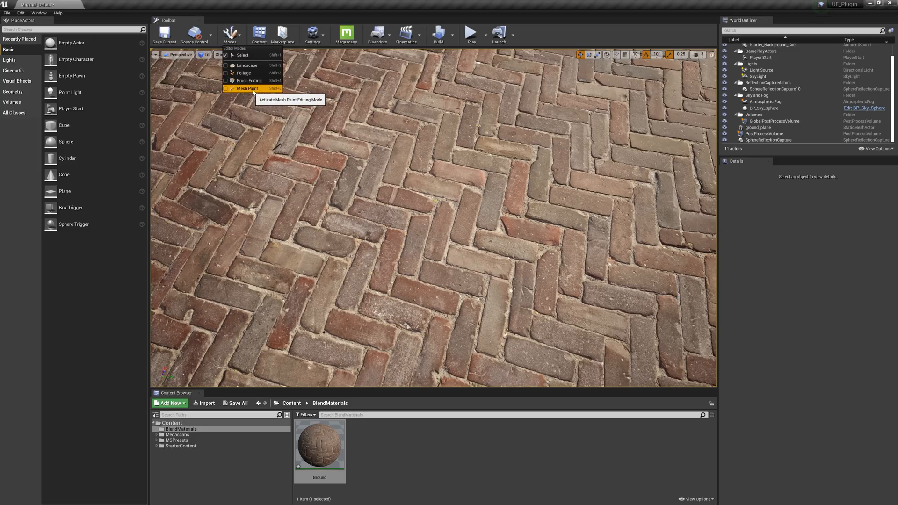
left_click(247, 89)
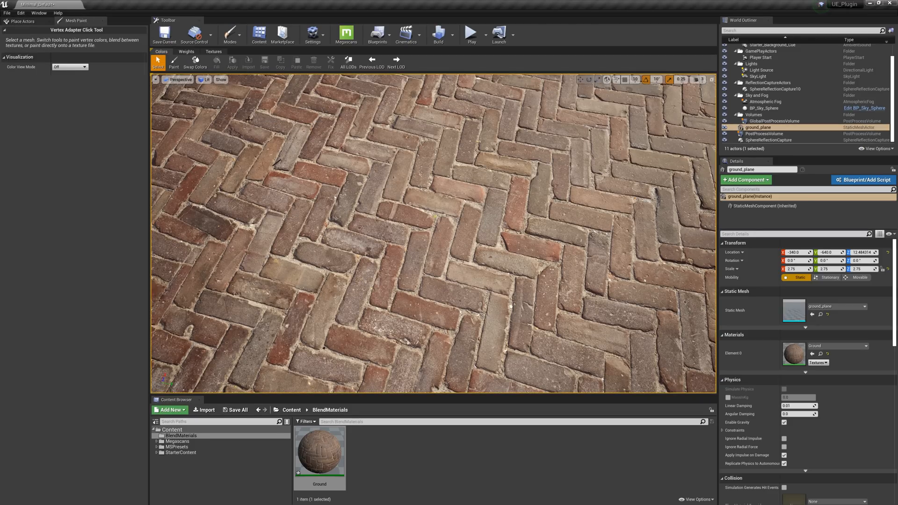
left_click(174, 62)
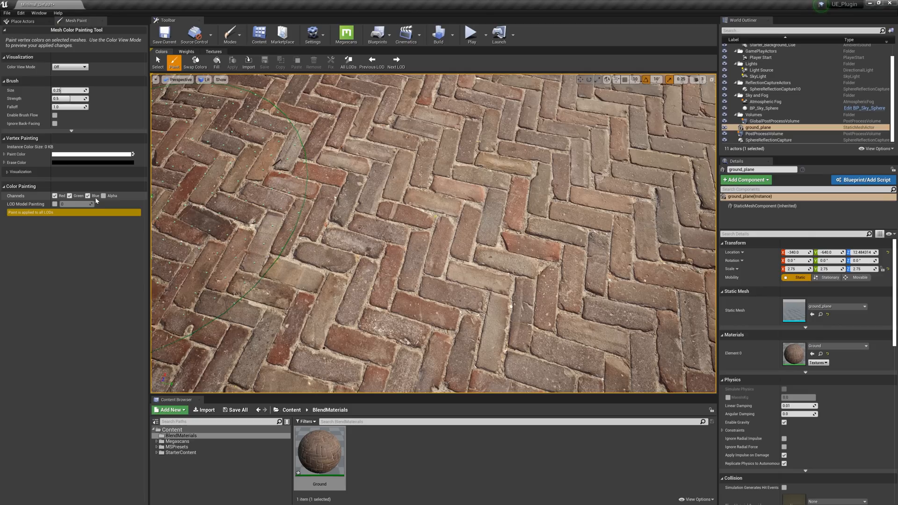
mouse_move(96, 195)
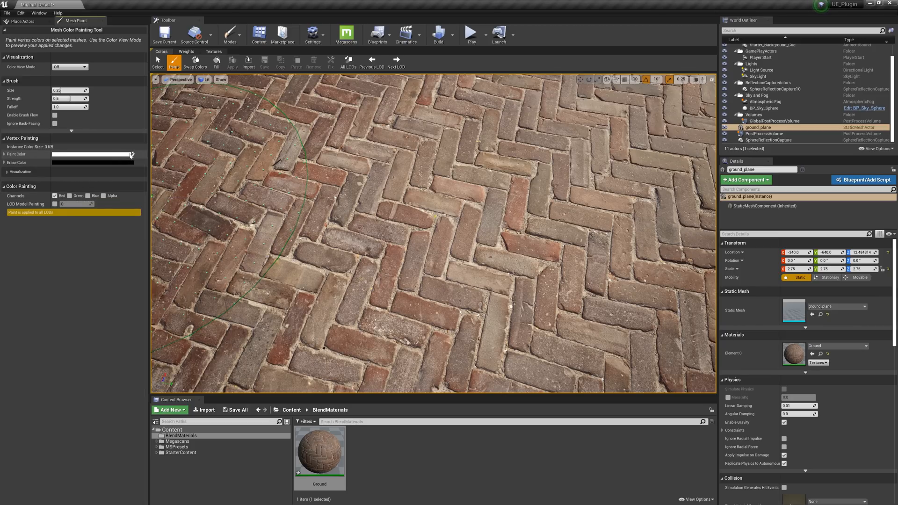
mouse_move(135, 155)
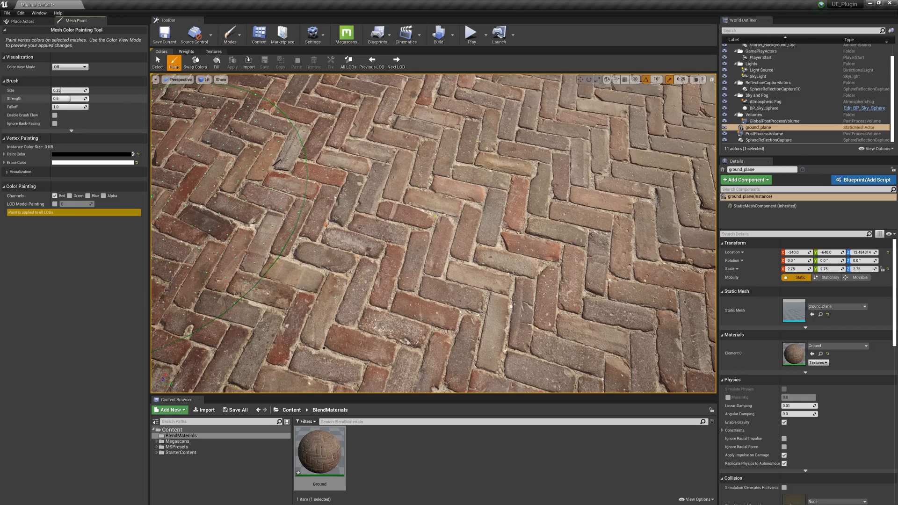
- Set the paint brush Strength to 0.69841
type("0.69841")
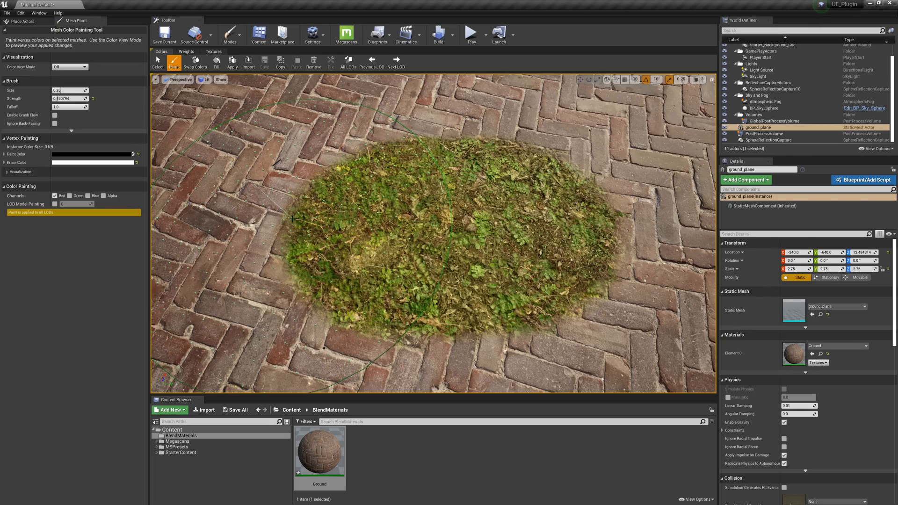
mouse_move(319, 453)
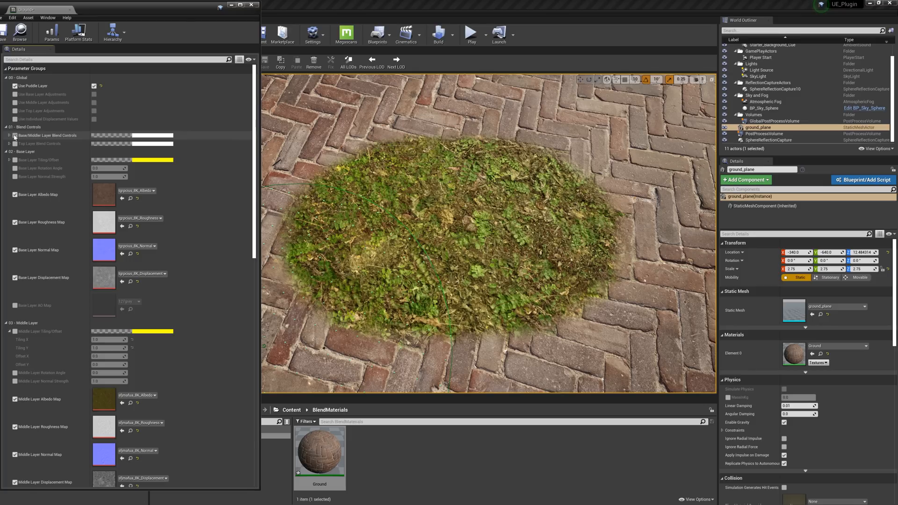
- Raise moss Blend Amount, set Blend Contrast to 0.083701, and push Invert Blend
left_click(9, 135)
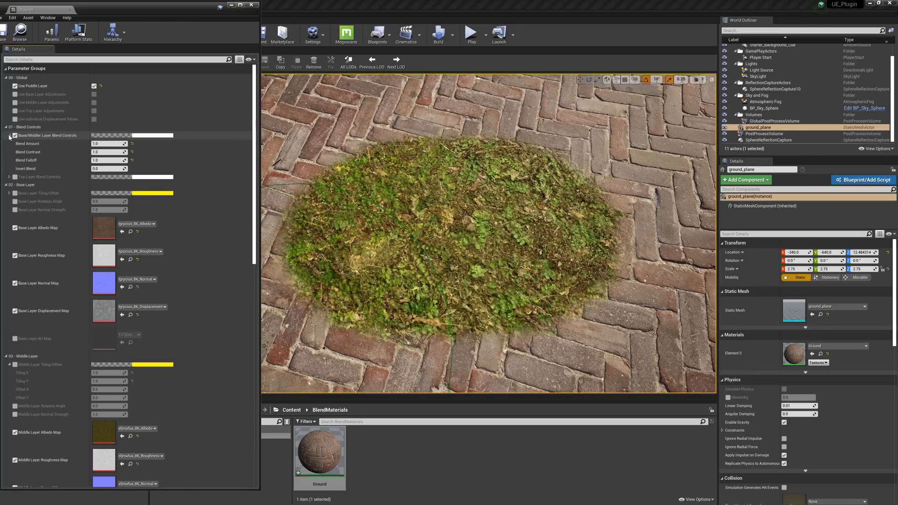
left_click_drag(121, 143, 140, 143)
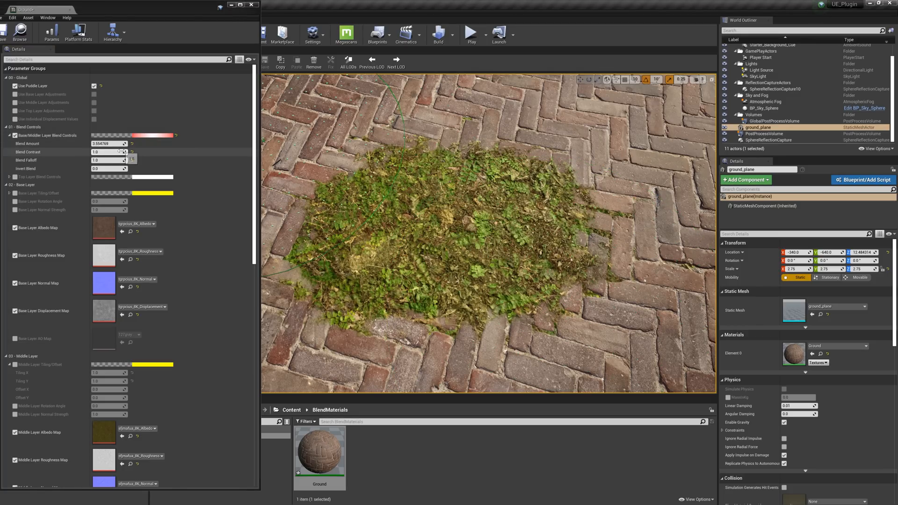
left_click_drag(109, 152, 120, 151)
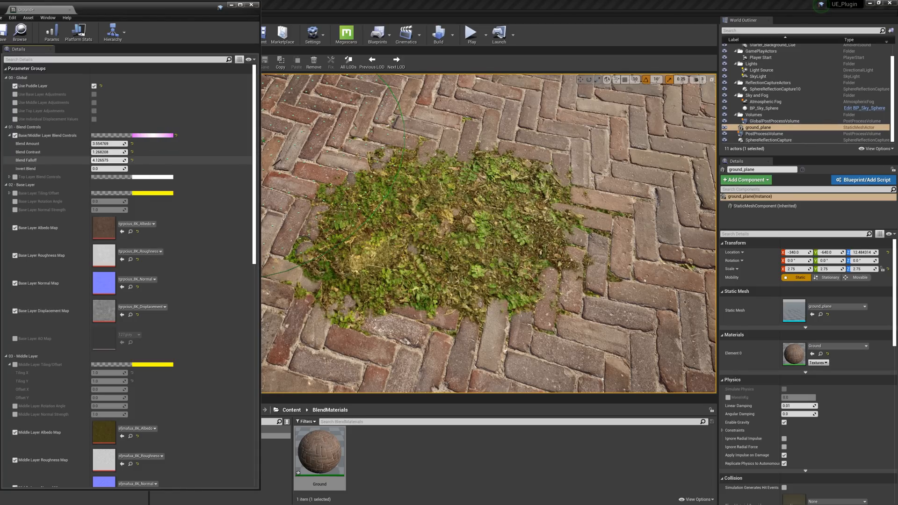
type("0.083701")
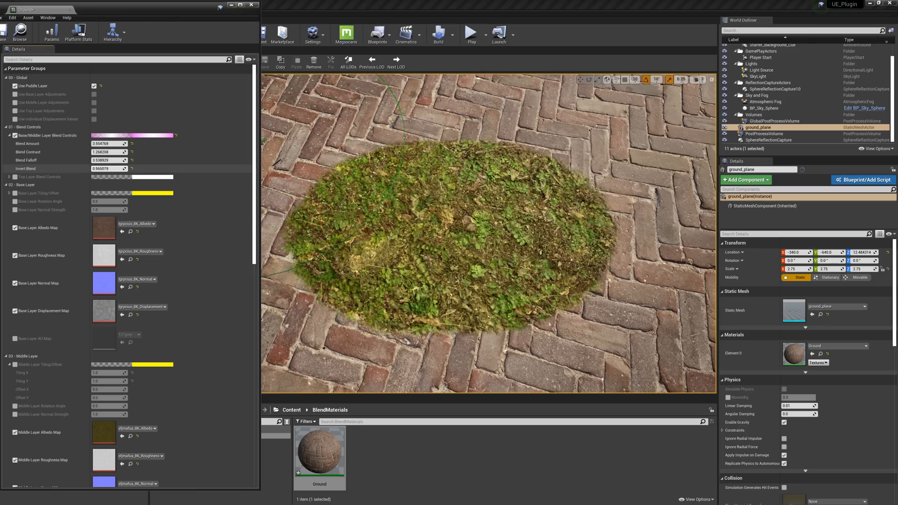
left_click_drag(120, 169, 86, 168)
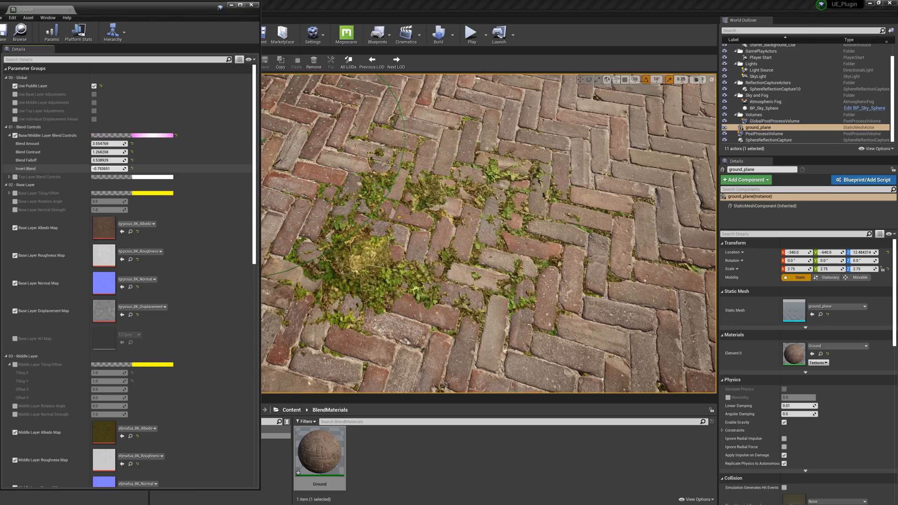
left_click_drag(109, 168, 120, 169)
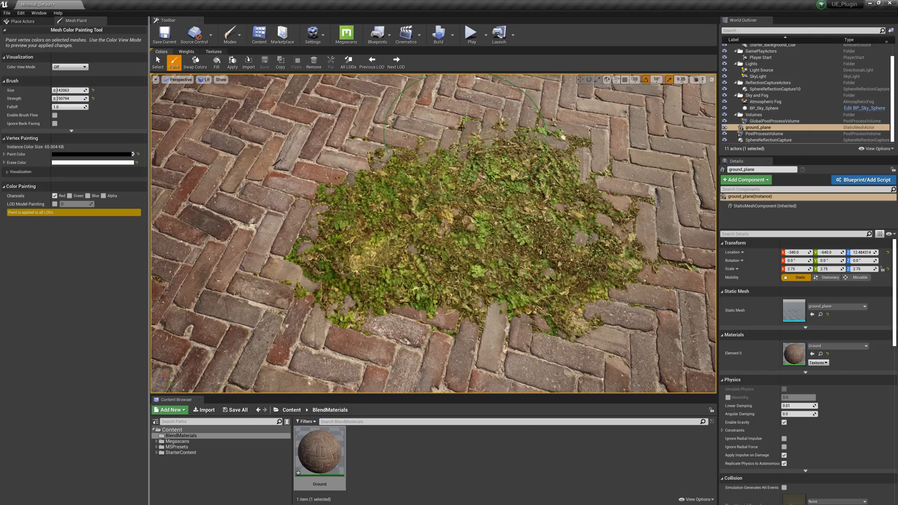
- Spread moss across the far ground and open the Ground material instance
left_click_drag(464, 132, 280, 291)
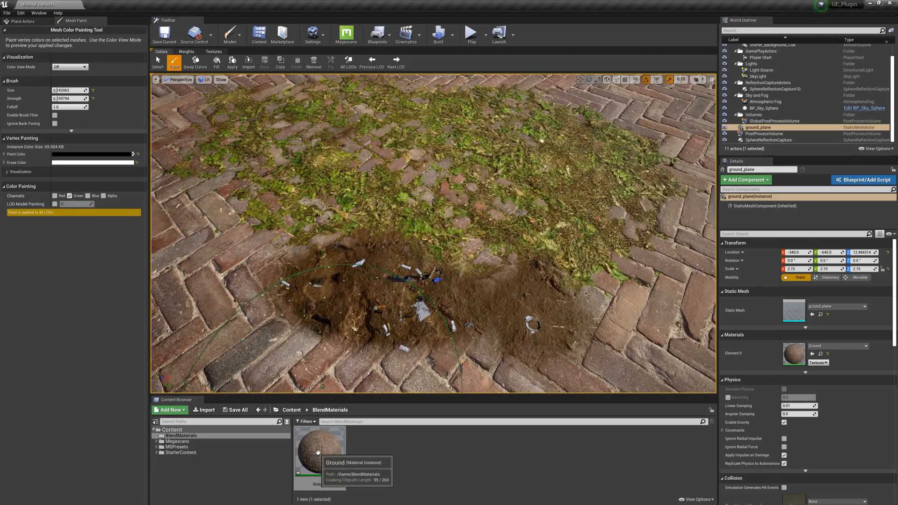
double_click(319, 446)
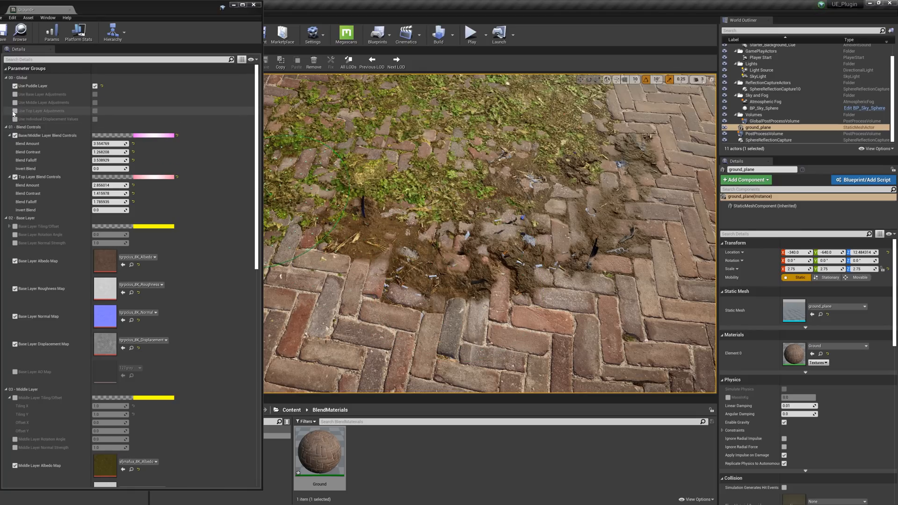
- Enable dirt-layer adjustments, expand its tiling and colour settings, and confirm a new tint
left_click(15, 111)
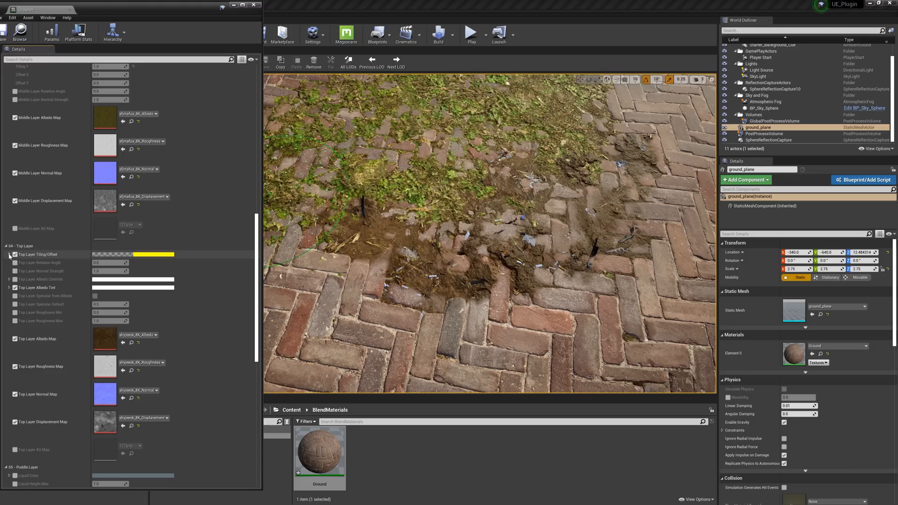
left_click(8, 254)
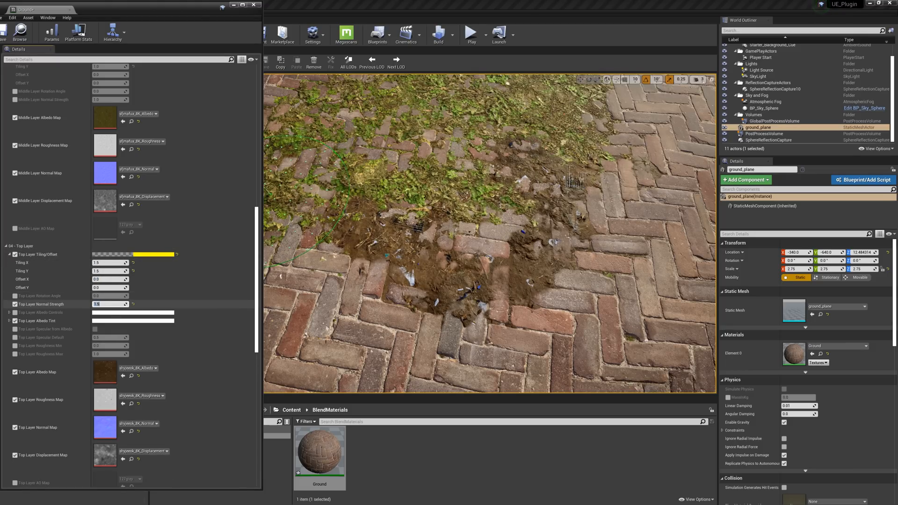
left_click(8, 312)
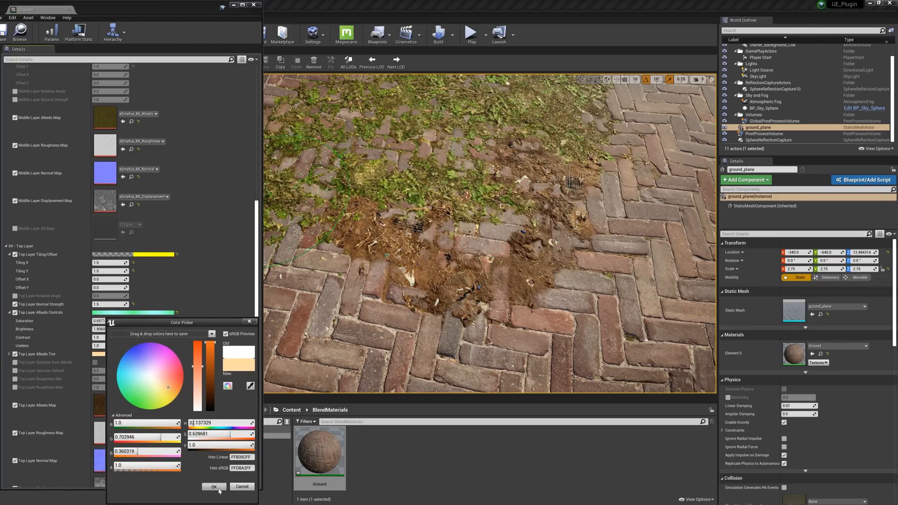
left_click(214, 486)
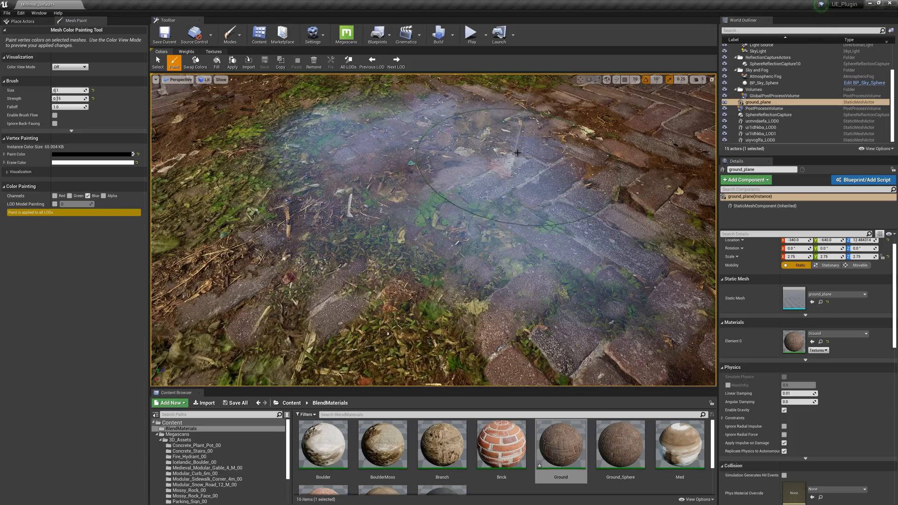
- Scroll to the Puddle Layer and set a darker brown Liquid Color
left_click_drag(515, 153, 374, 120)
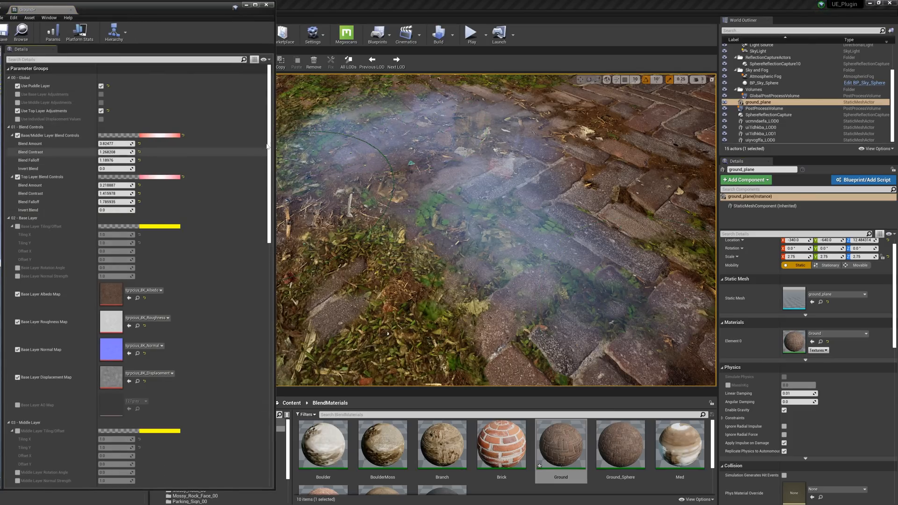
scroll("down", 3)
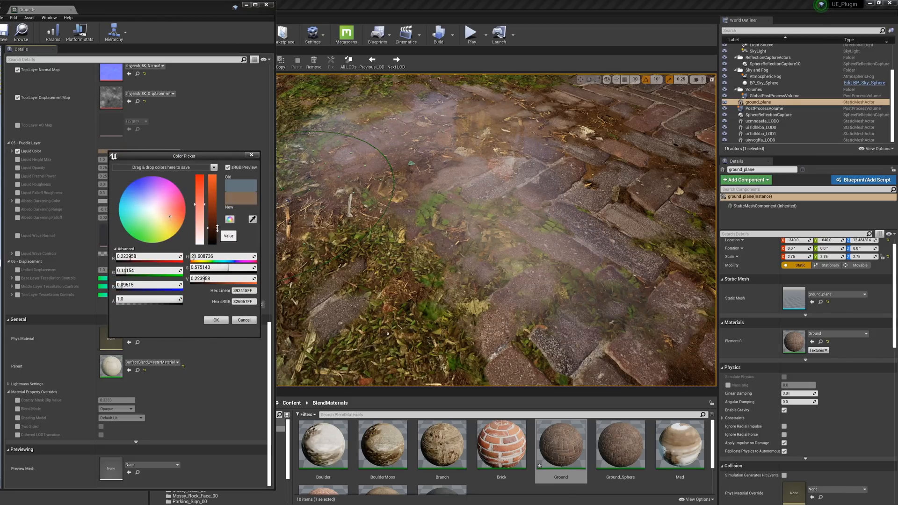
left_click(216, 320)
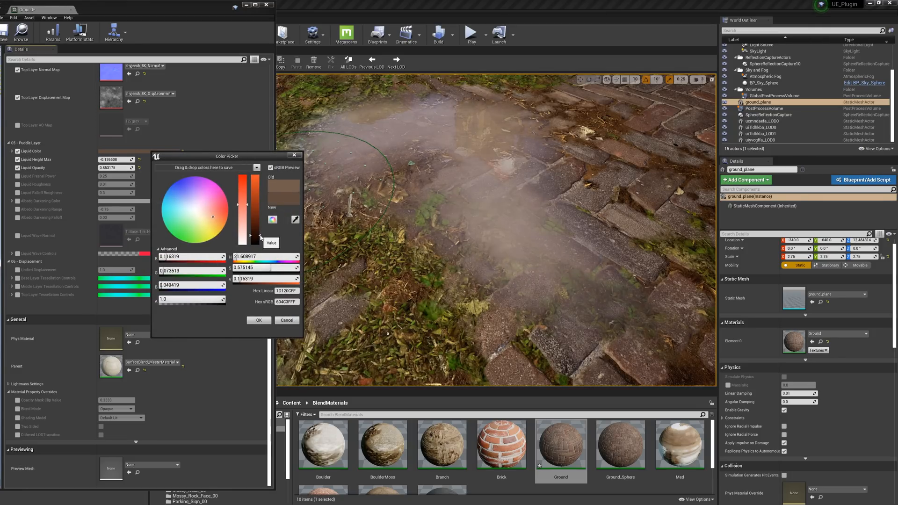
left_click(259, 320)
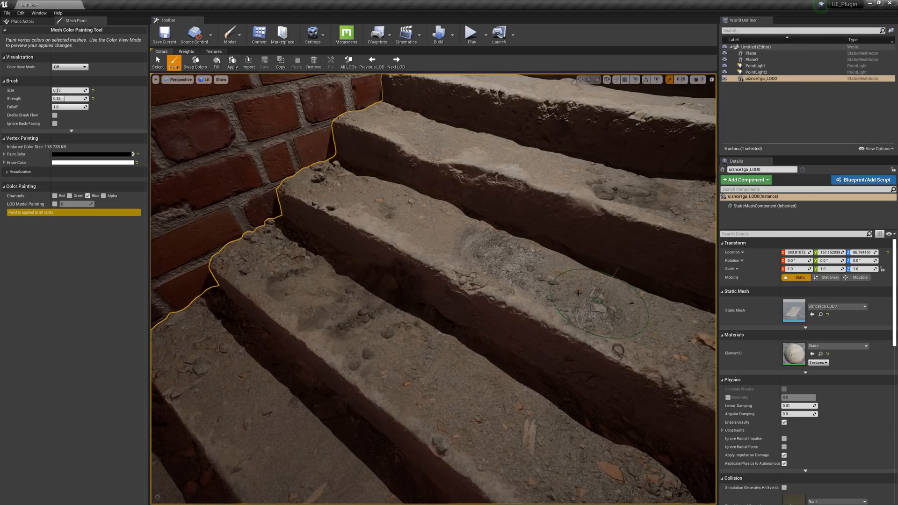
- Brush the Blue channel across the middle stone step to add a wet patch
left_click_drag(578, 292, 464, 241)
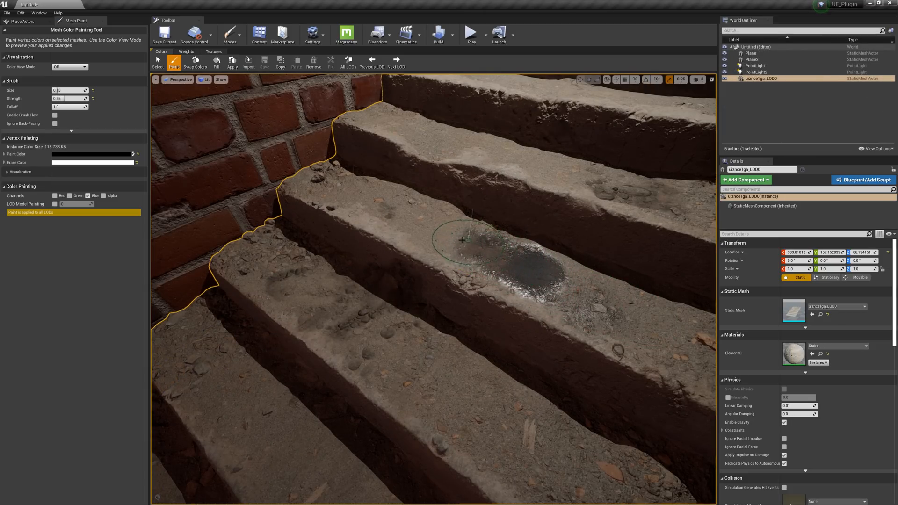